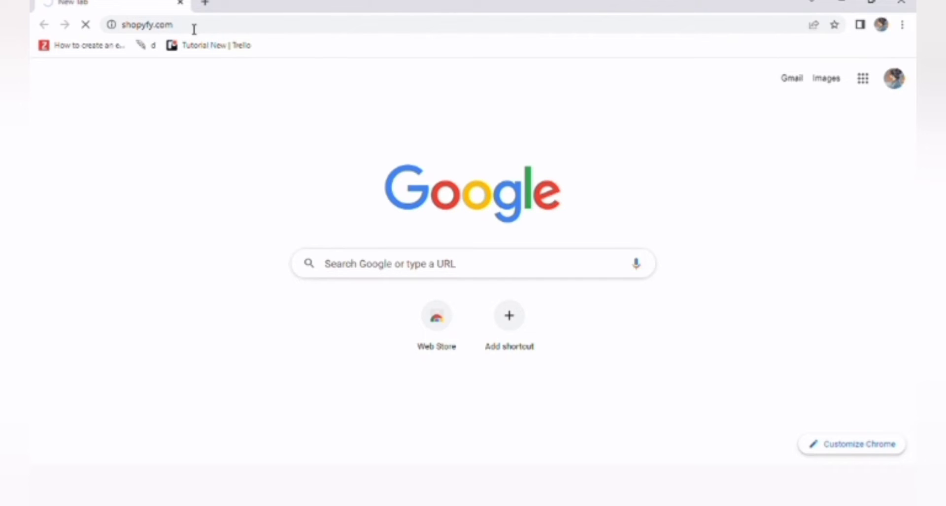
Step: Load the Shopify homepage and enter the email 'saiqa' in the free-trial field
text(shopee.com)
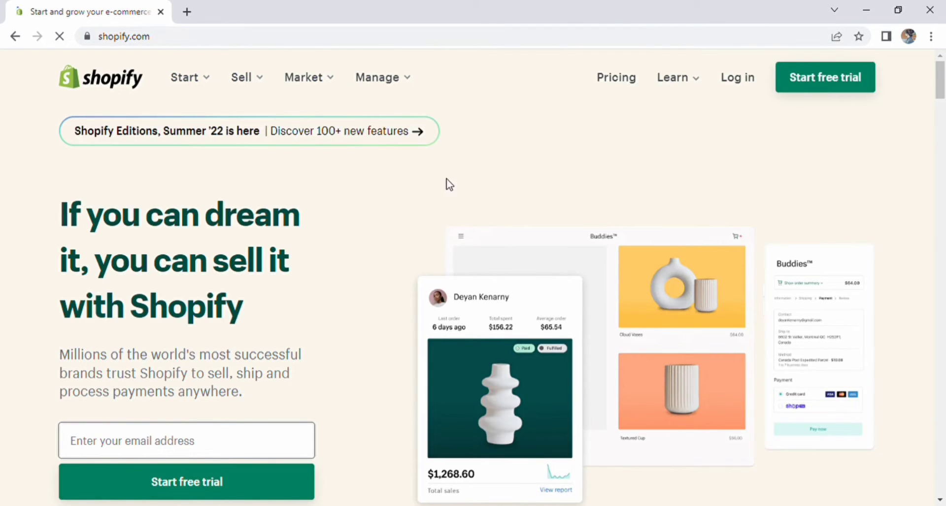
scroll(down, 3)
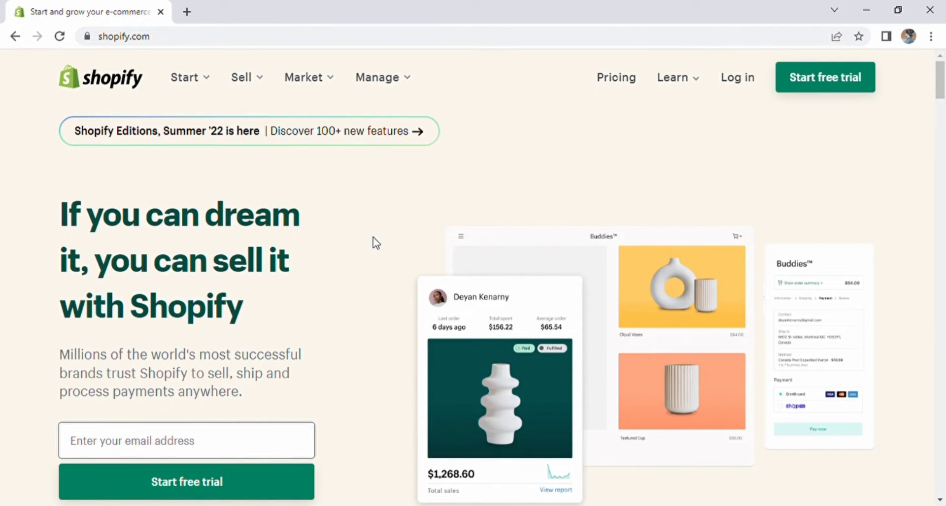
click(186, 441)
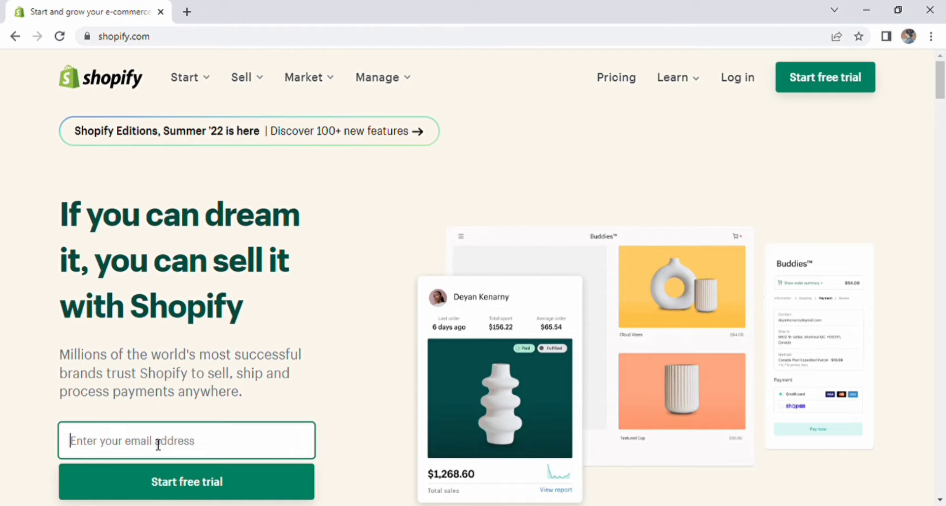
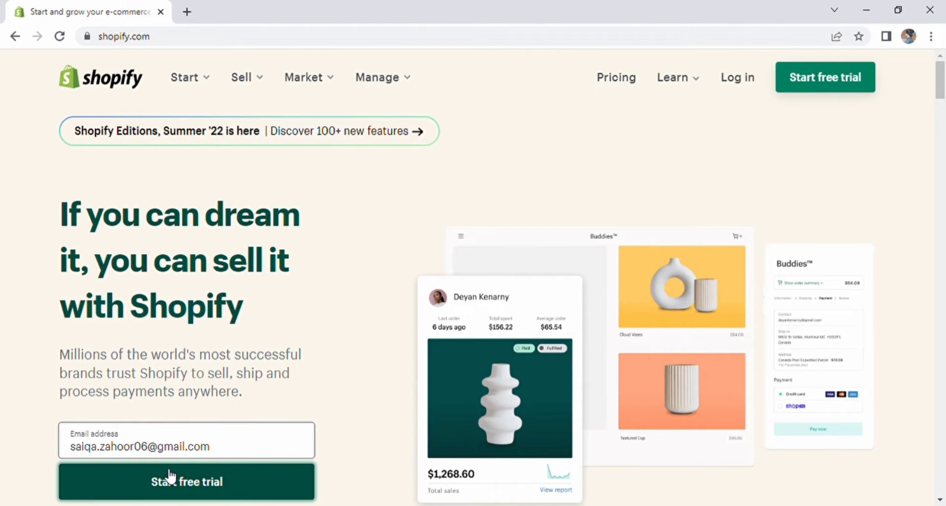
Step: Start the trial, keeping An online store and choosing I'm just starting
click(186, 482)
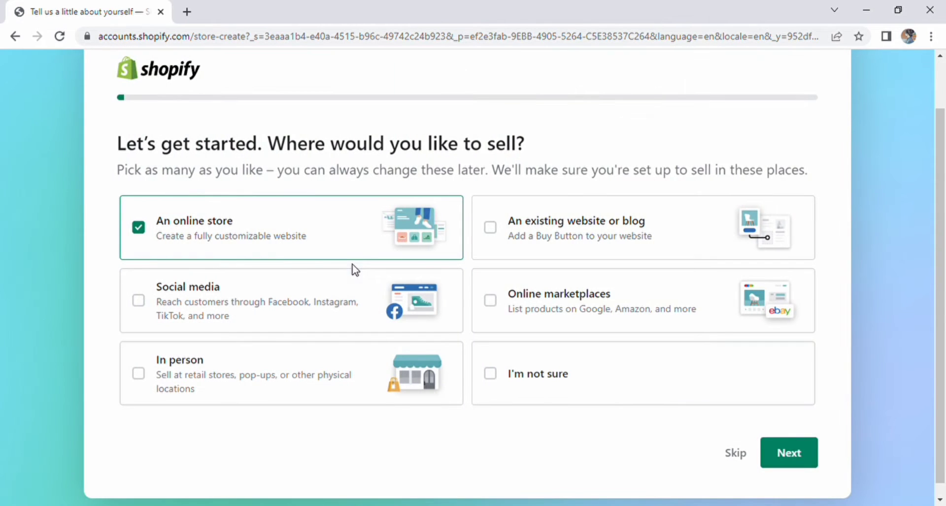
mouse_move(570, 348)
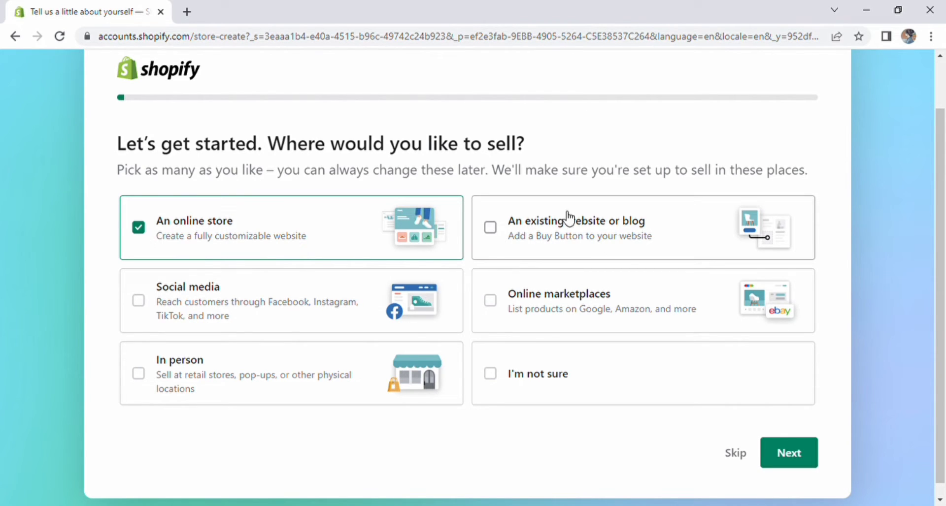
mouse_move(523, 342)
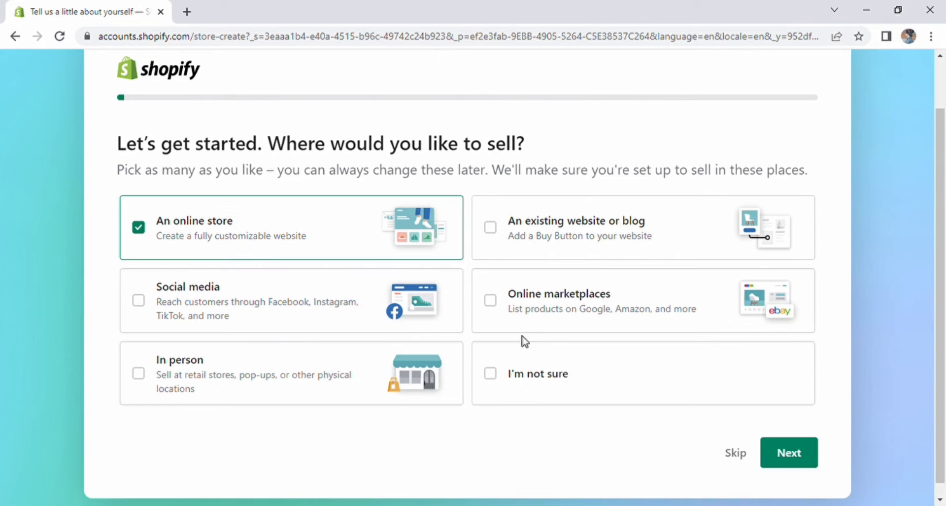
mouse_move(553, 402)
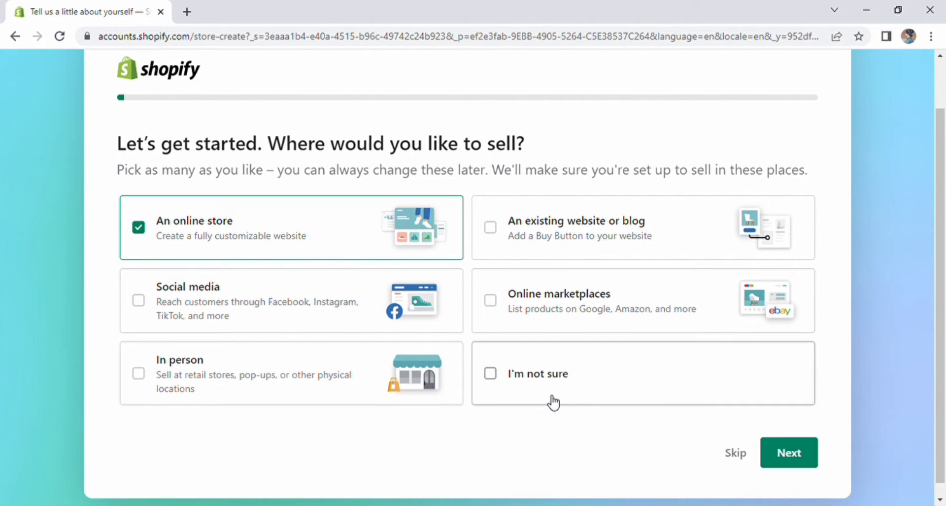
mouse_move(541, 415)
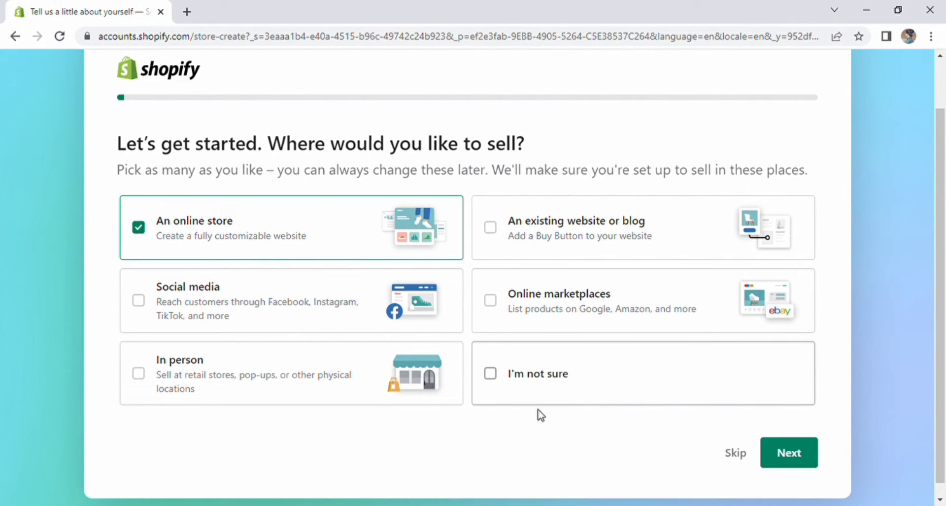
click(788, 453)
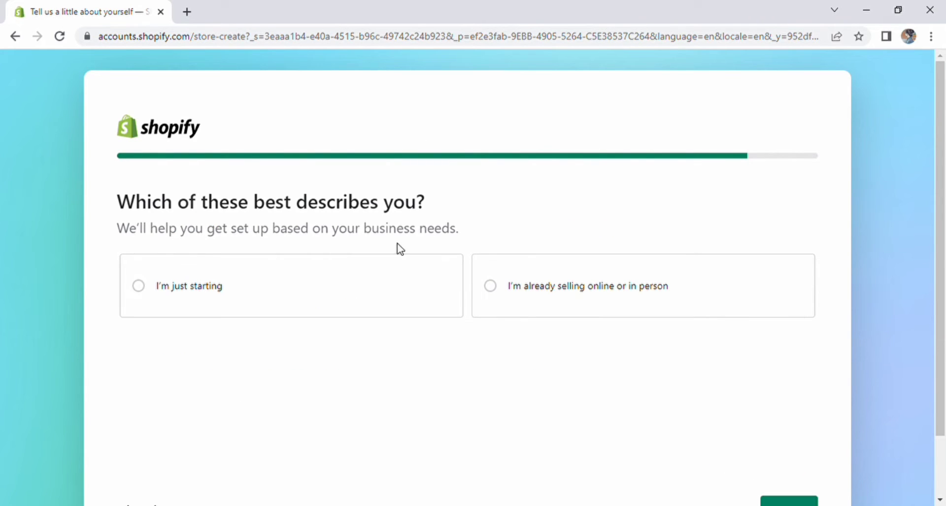
scroll(down, 3)
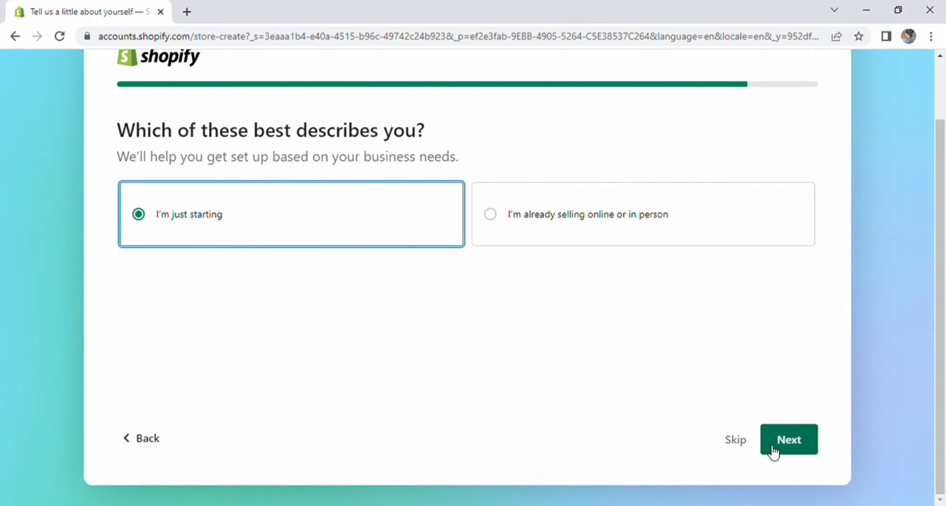
click(789, 440)
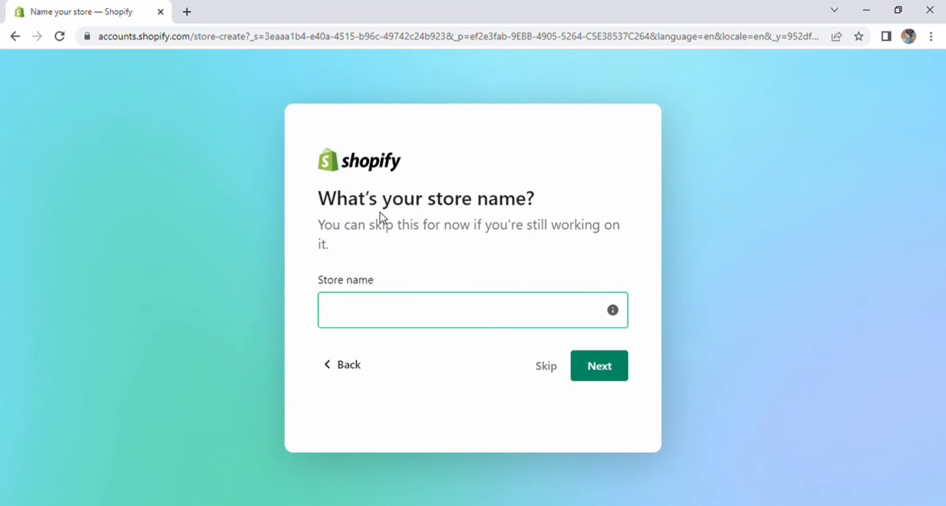
Step: Name the store 'Aims' and continue to the business location step
click(415, 311)
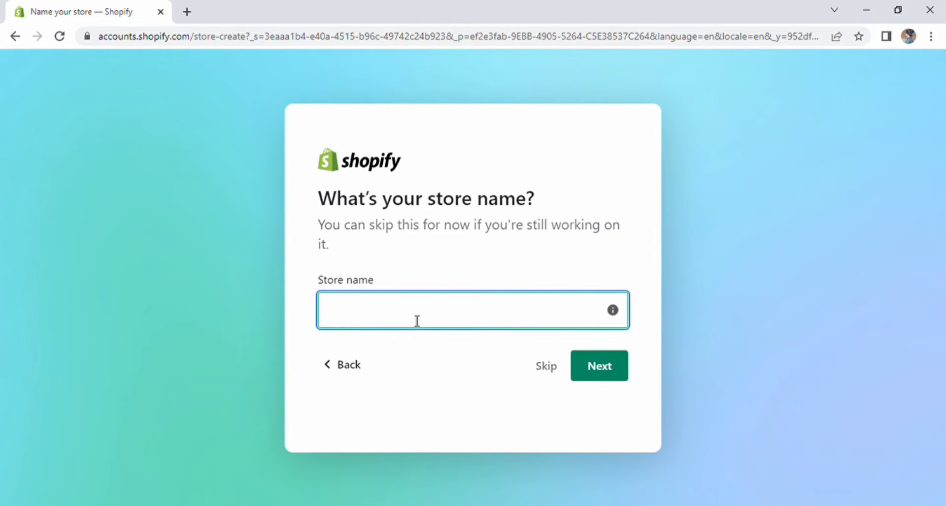
text(Aims)
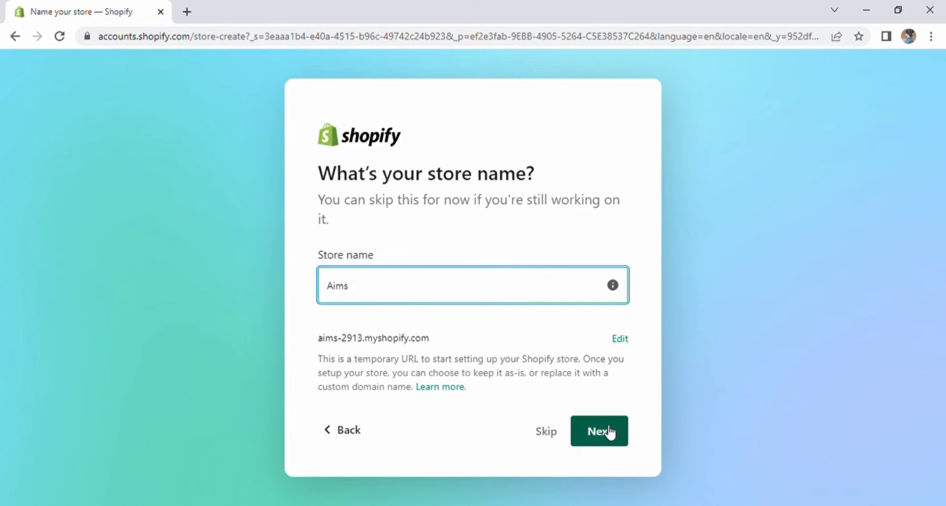
click(599, 431)
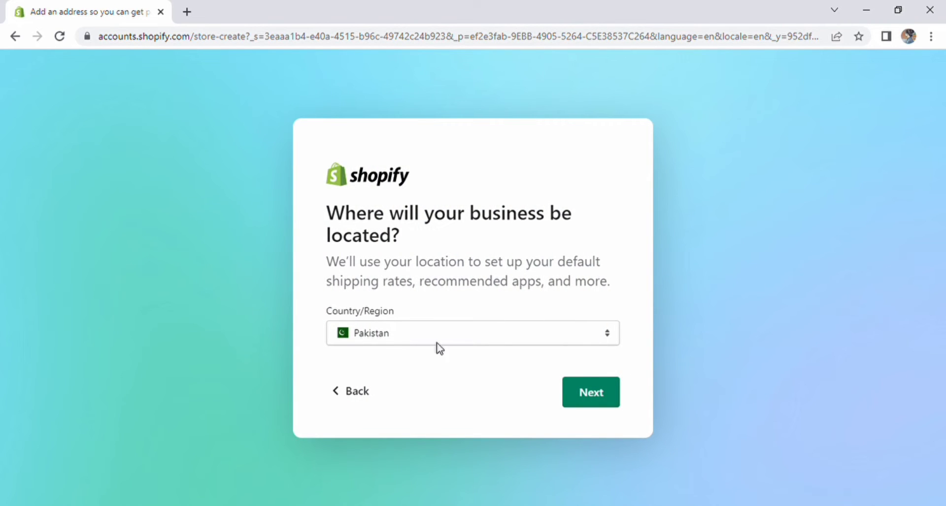
mouse_move(546, 367)
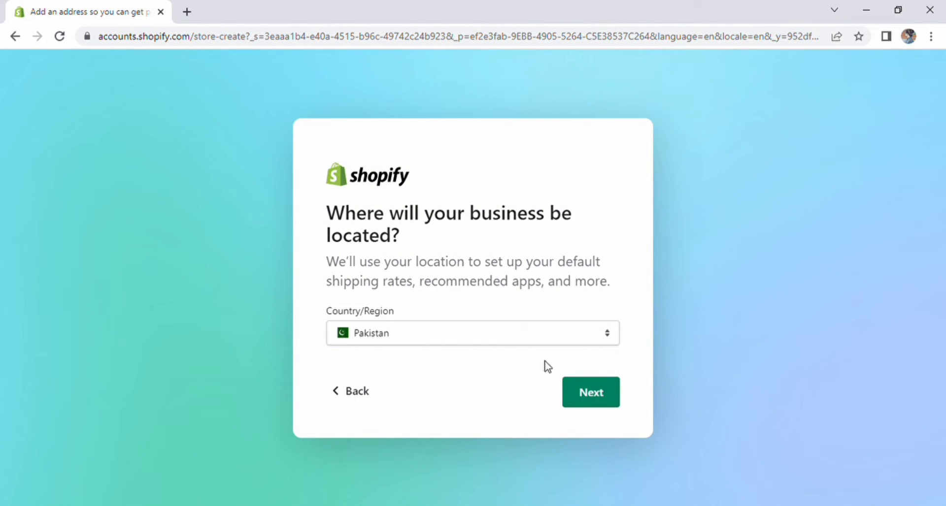
Step: Confirm Pakistan as location and create the account via an existing Google account
click(591, 392)
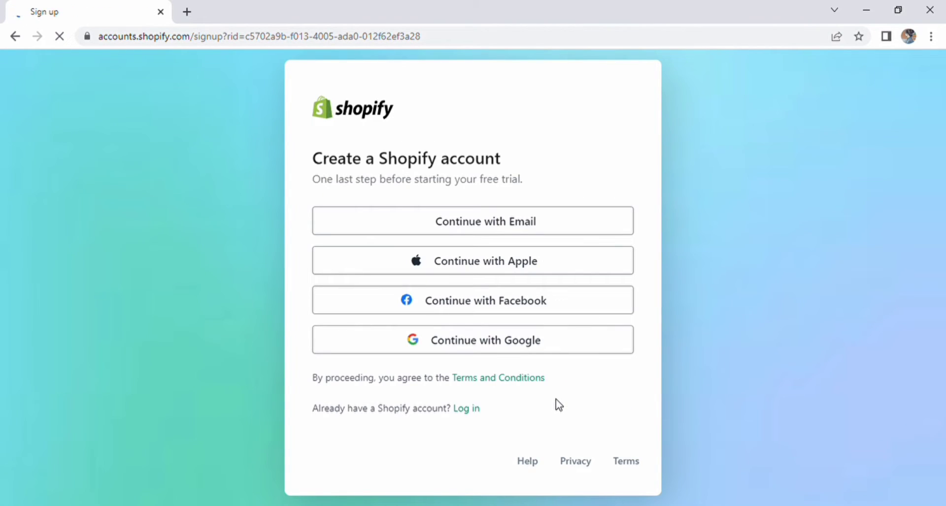
mouse_move(508, 263)
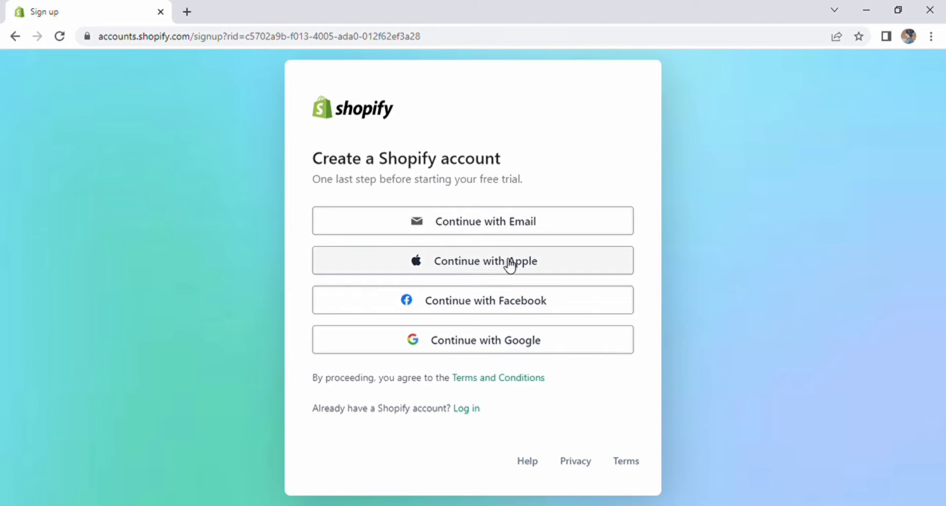
mouse_move(523, 333)
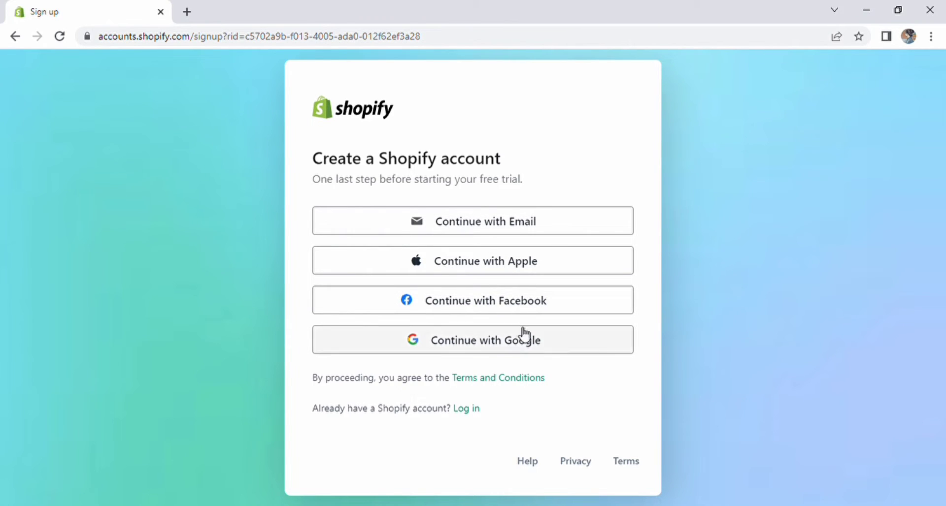
click(472, 340)
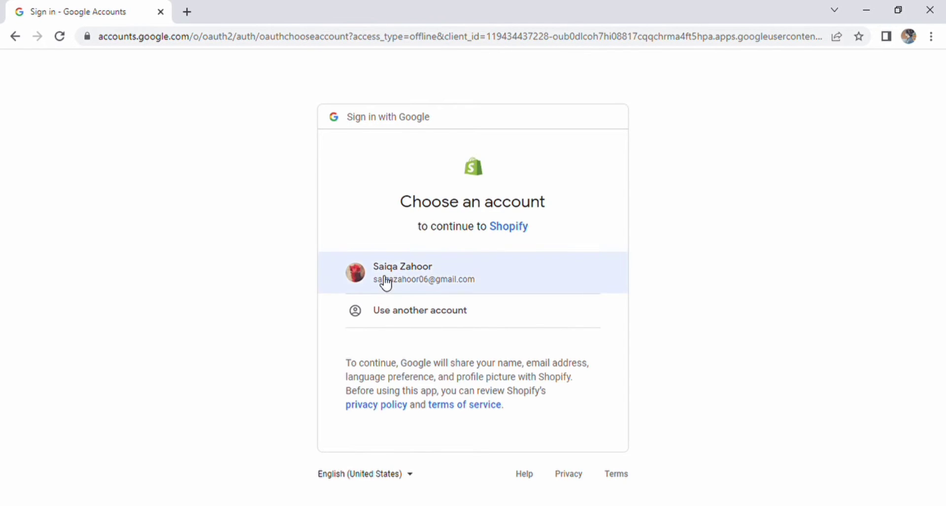
click(424, 273)
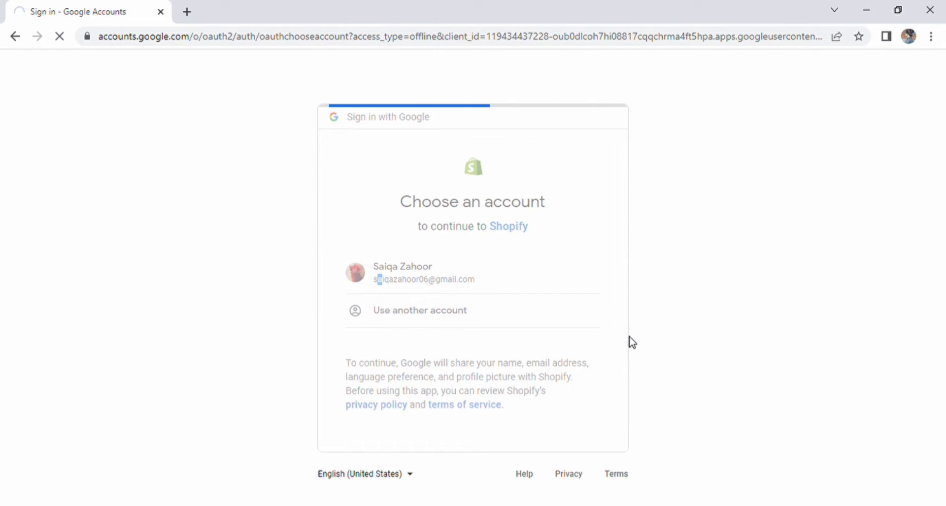
click(402, 273)
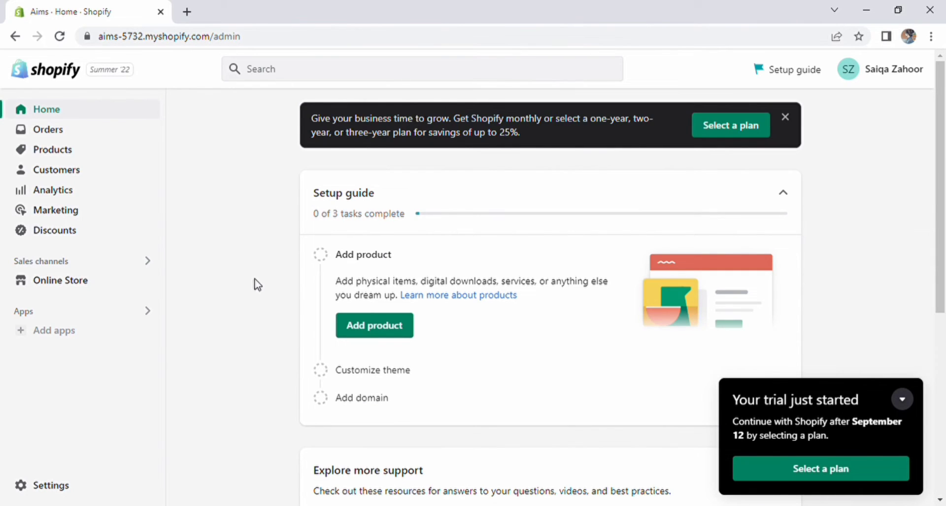
Step: Minimize the trial-started notice and dismiss the Select a plan banner
click(903, 399)
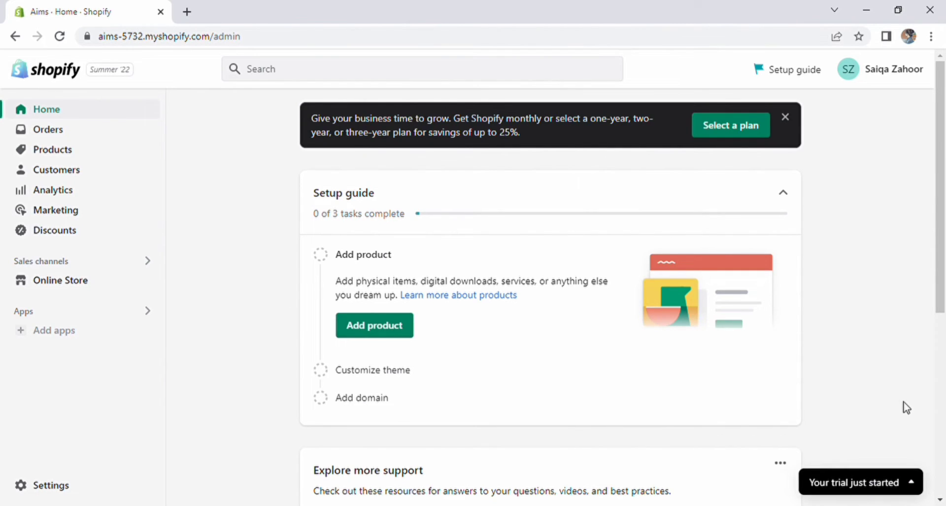
mouse_move(200, 304)
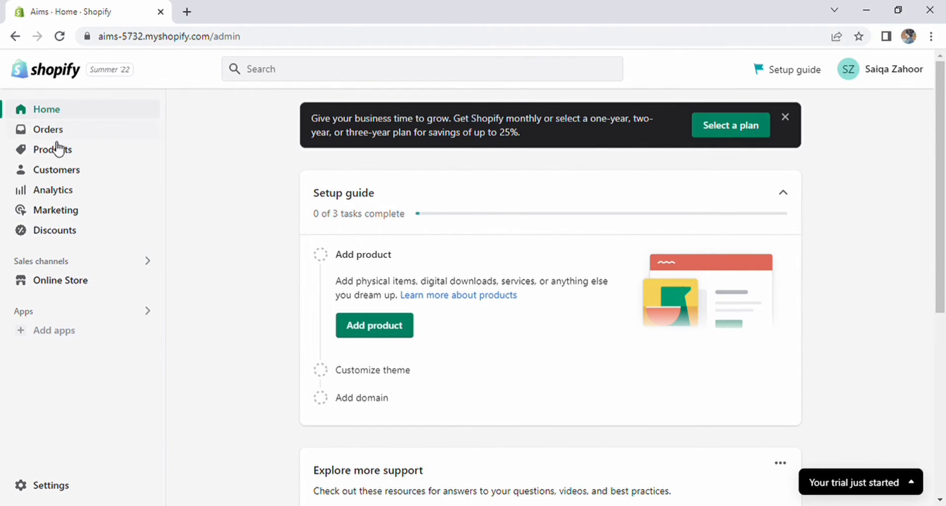
click(786, 116)
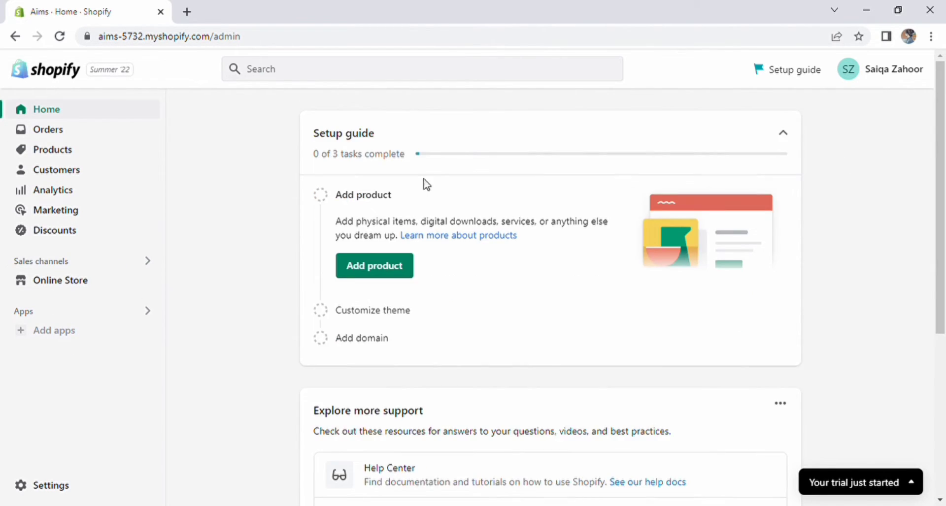
mouse_move(375, 265)
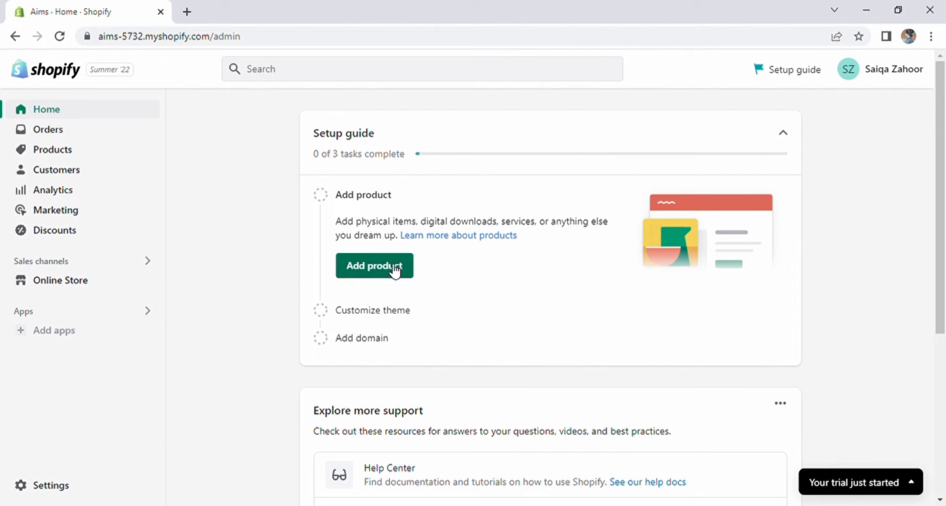
Step: Start adding a first product and bring up the full list of setup tasks
click(374, 266)
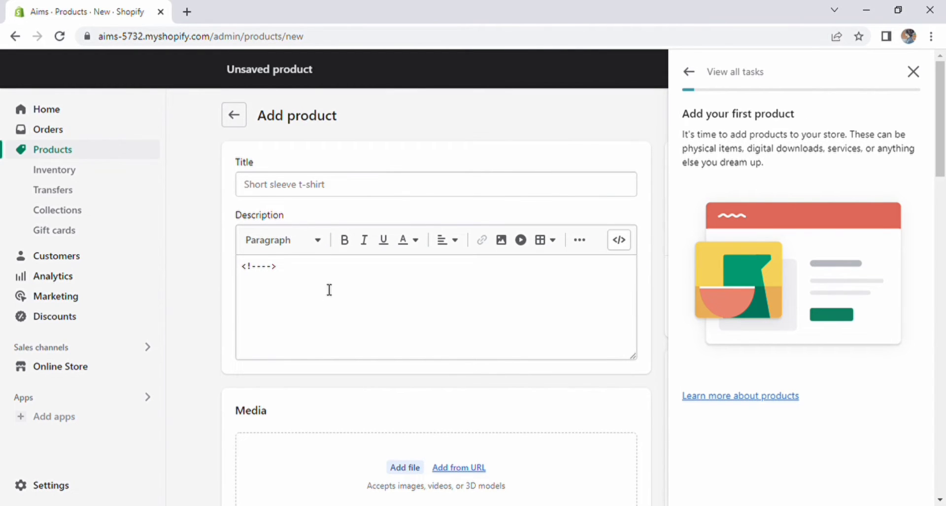
scroll(down, 3)
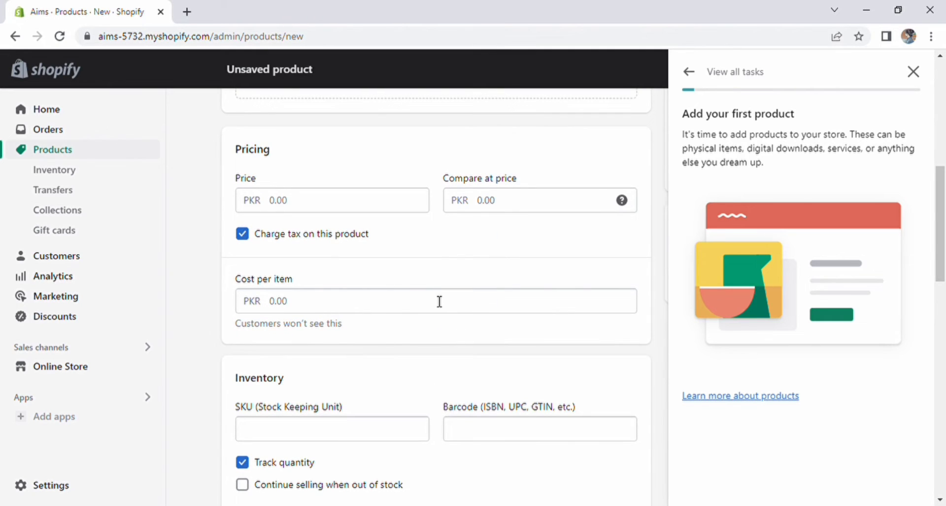
scroll(down, 3)
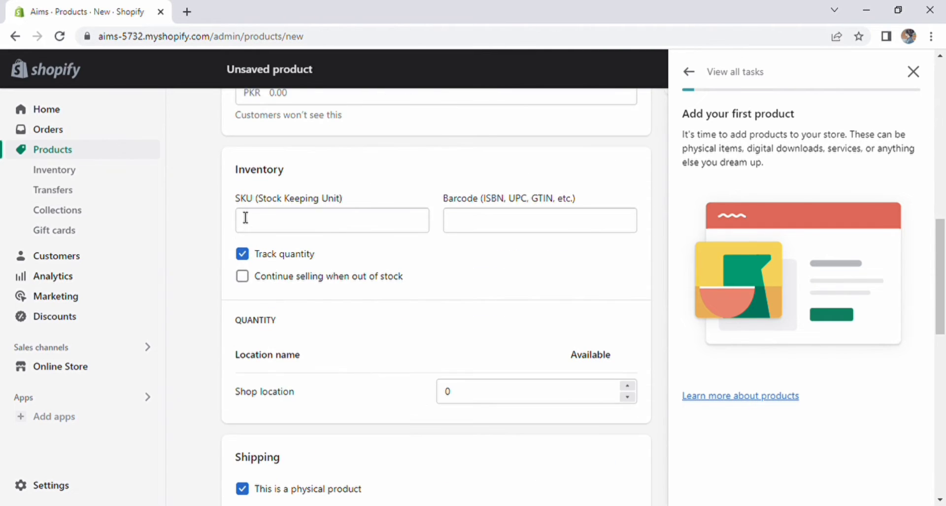
scroll(down, 3)
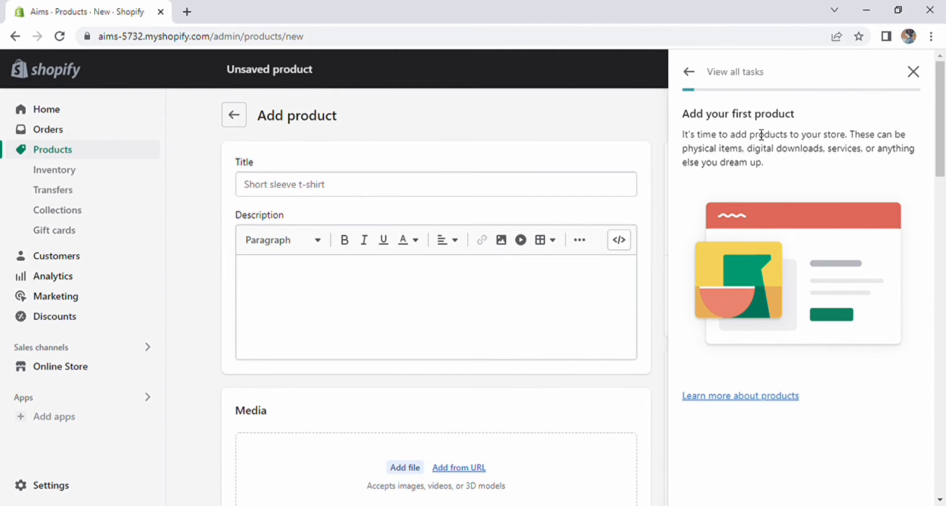
click(688, 71)
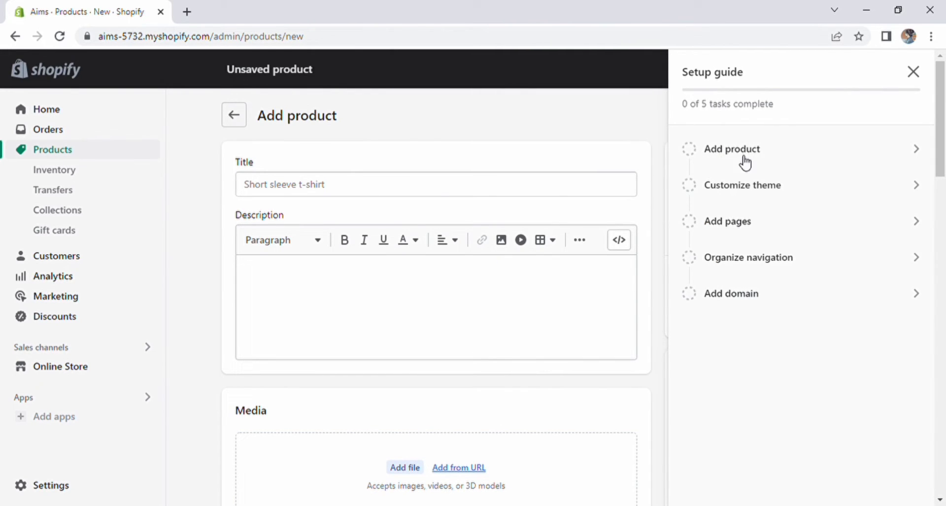
mouse_move(782, 190)
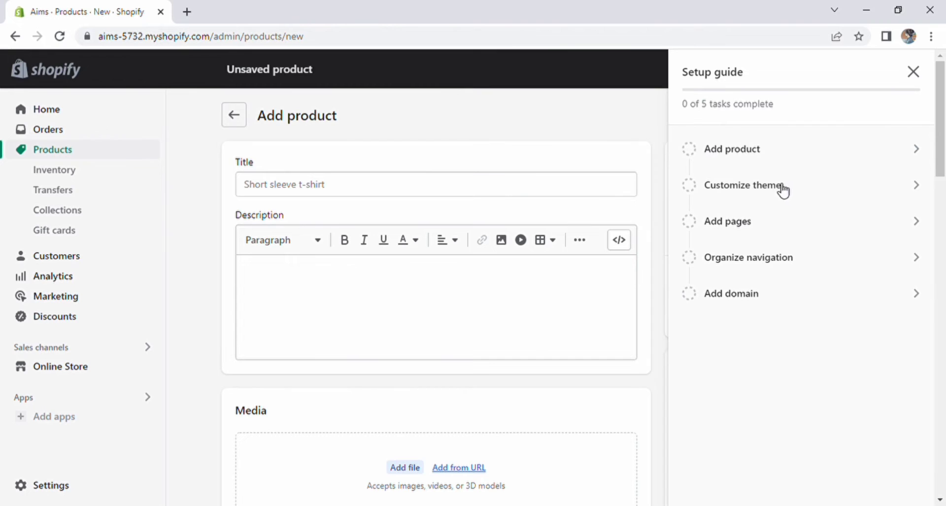
mouse_move(741, 230)
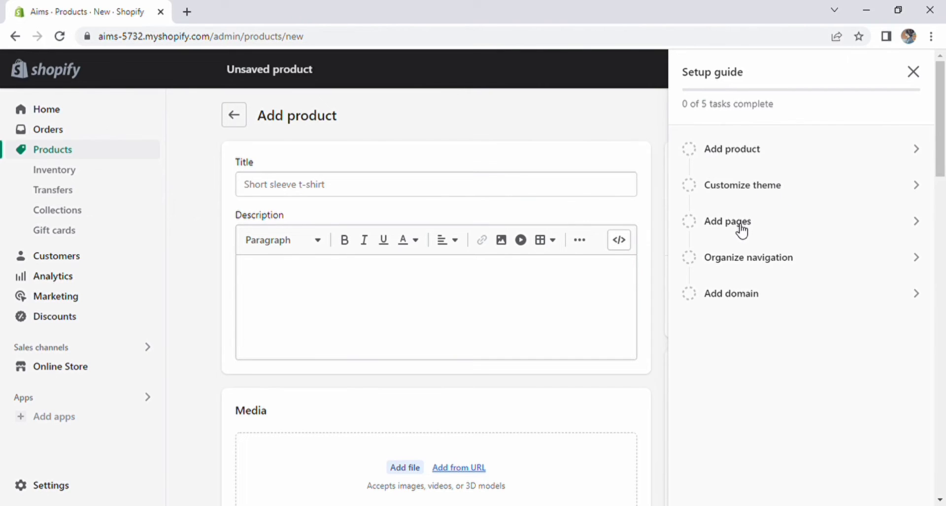
mouse_move(856, 231)
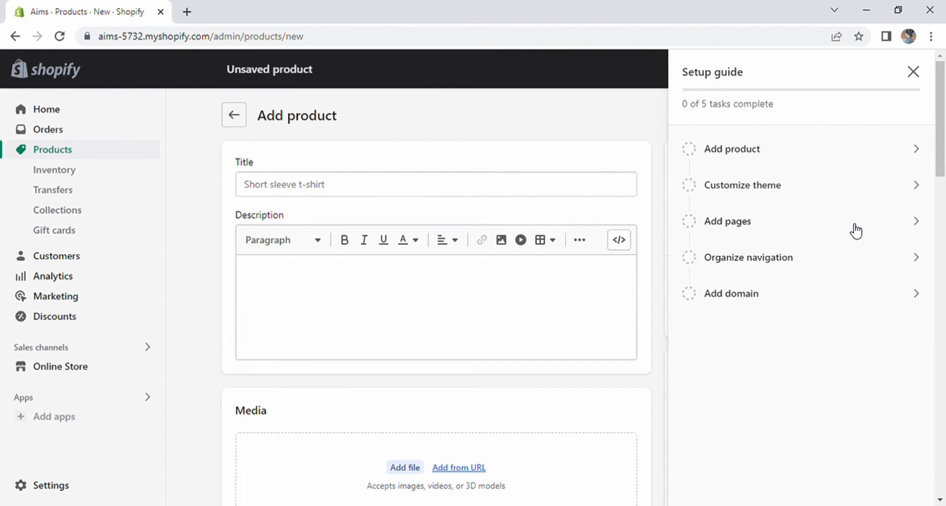
Step: Review the Add pages and Customize theme setup task details
click(727, 222)
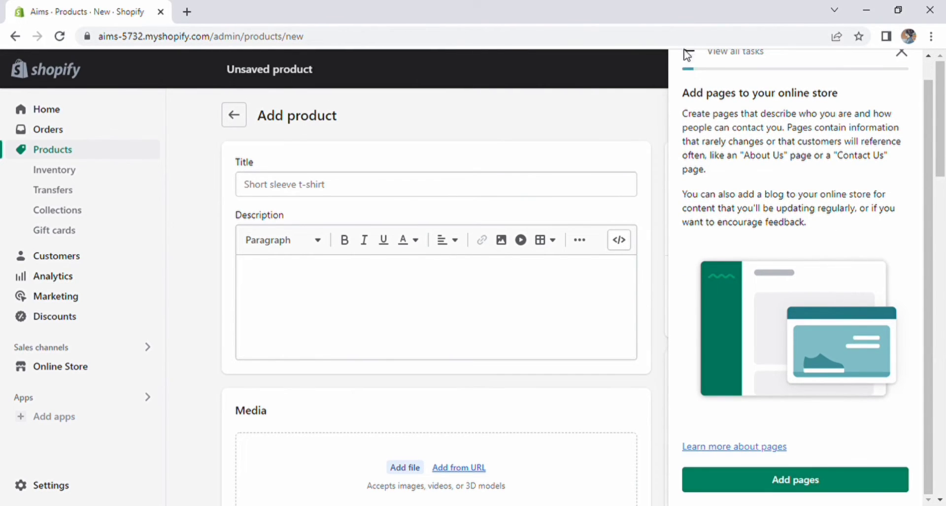
click(902, 53)
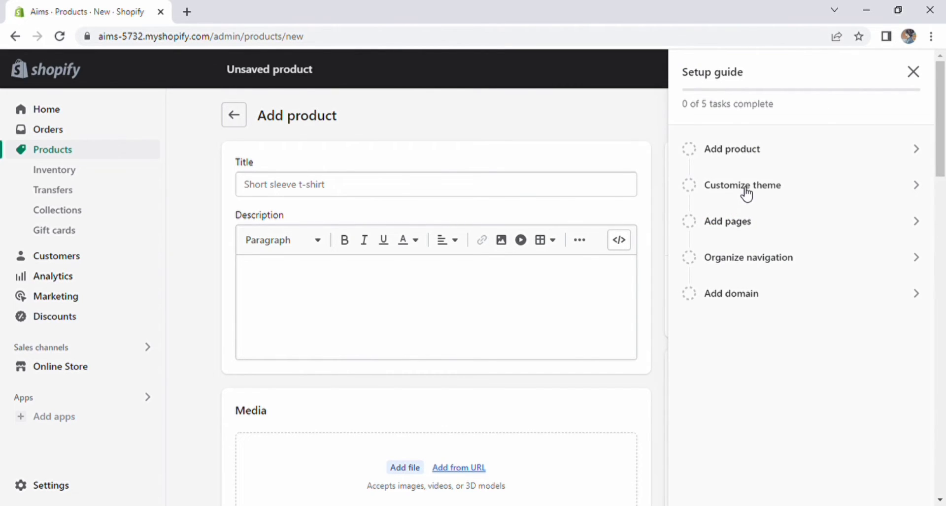
click(743, 185)
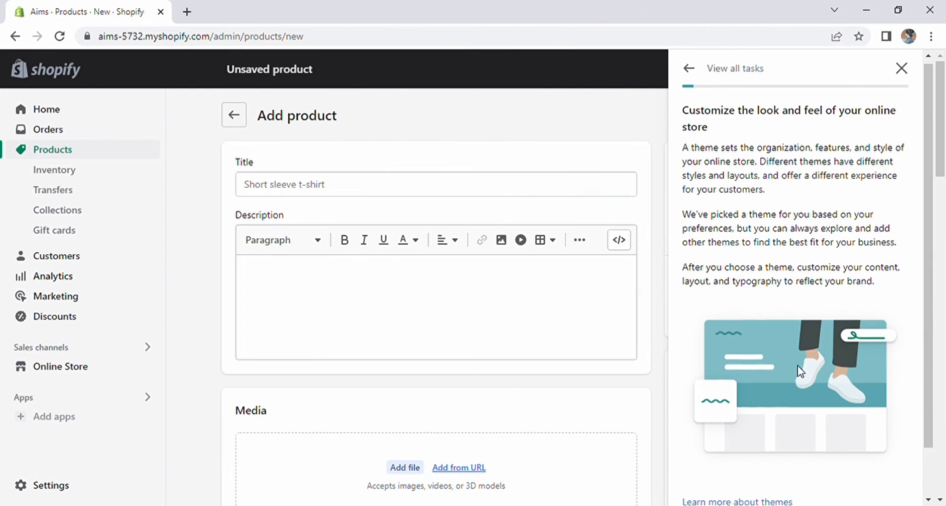
scroll(down, 3)
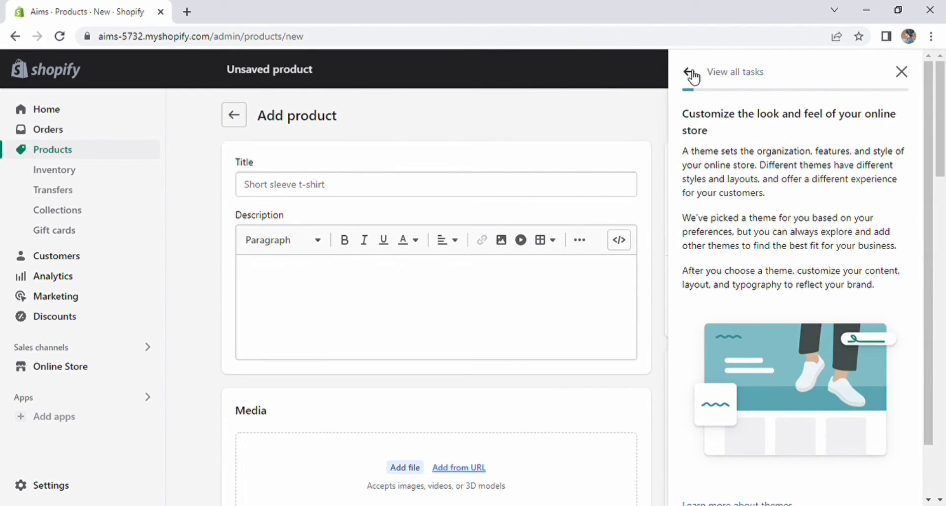
Step: Add the DSers-AliExpress Dropshipping app, reaching the install authorization page
click(692, 72)
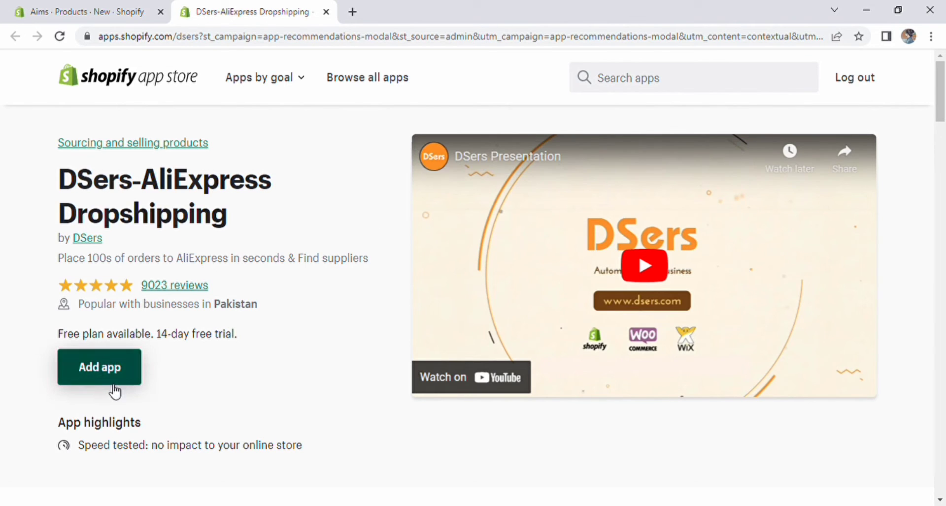
click(99, 367)
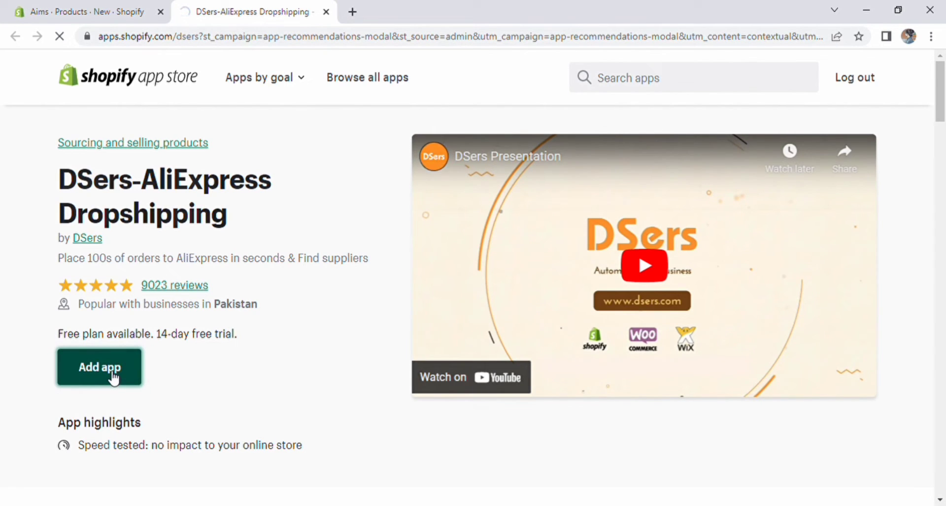
click(98, 368)
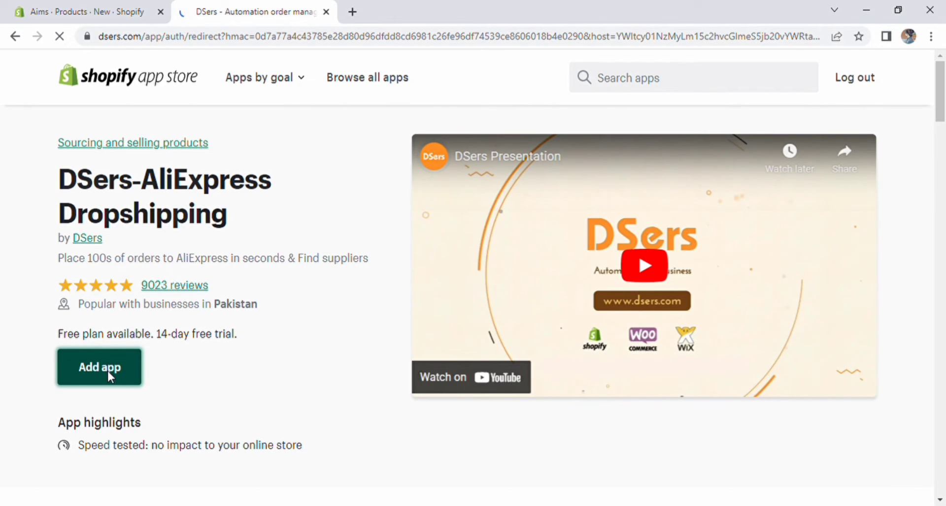
click(98, 368)
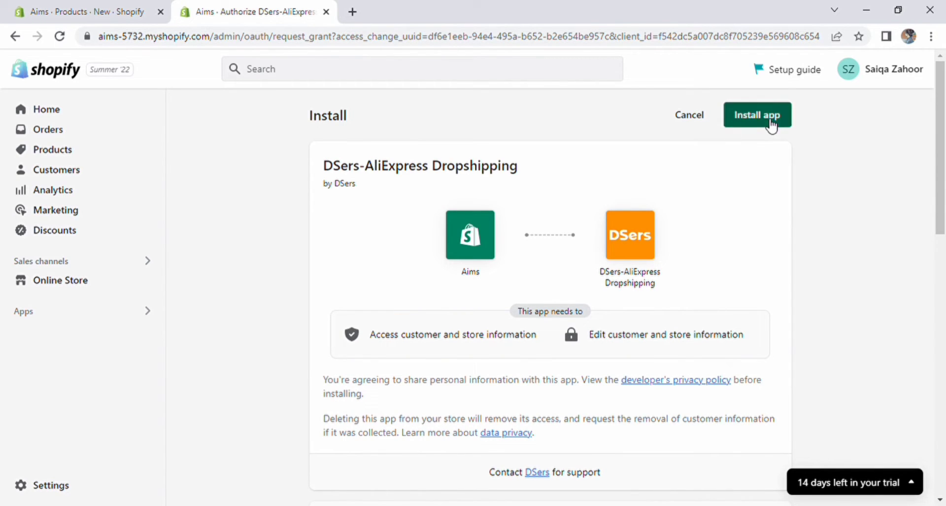
Step: Install DSers on the Aims store and register a new DSers account
click(757, 115)
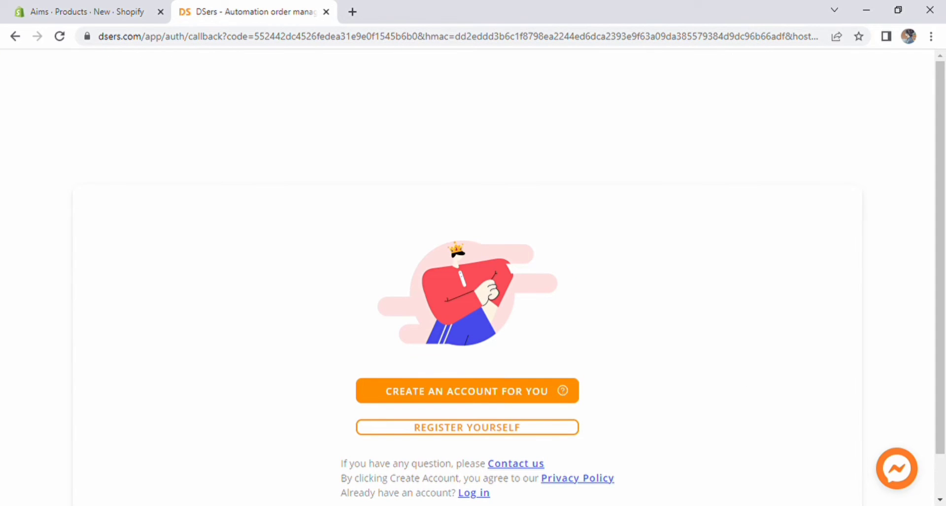
click(466, 428)
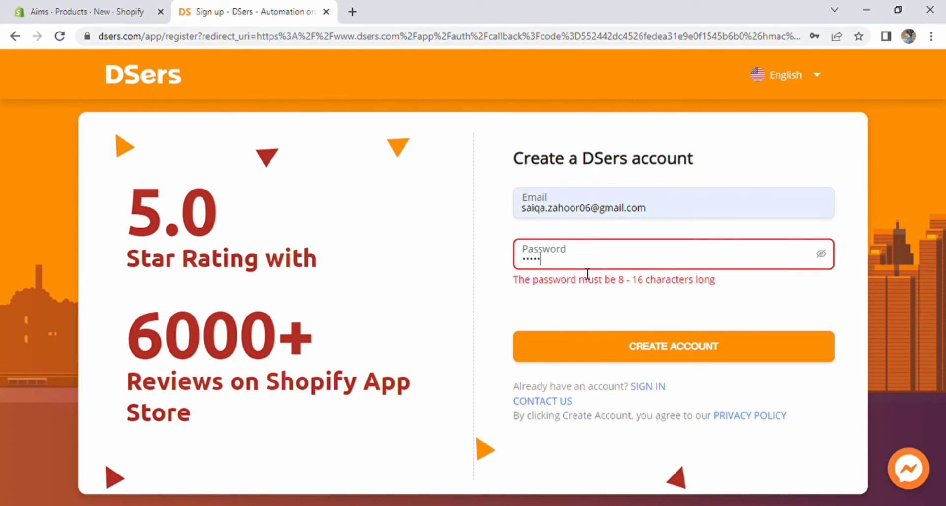
click(673, 346)
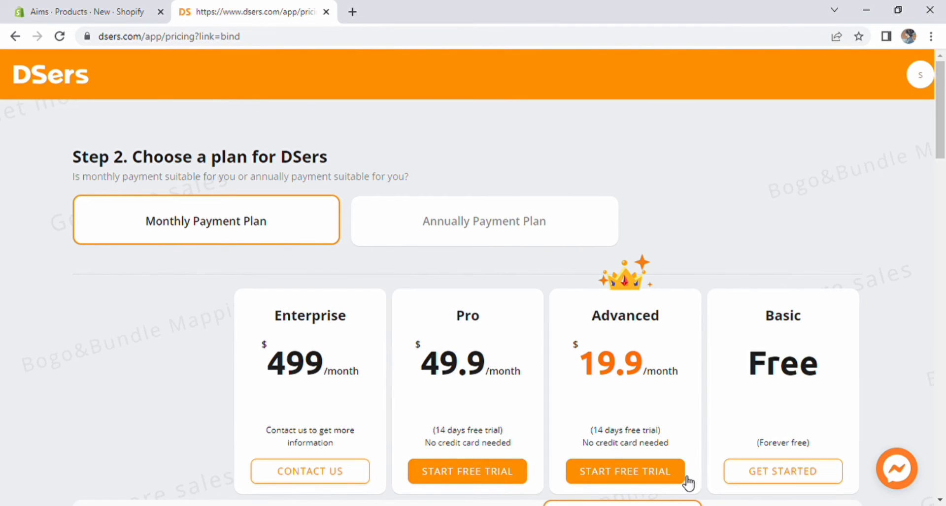
mouse_move(512, 235)
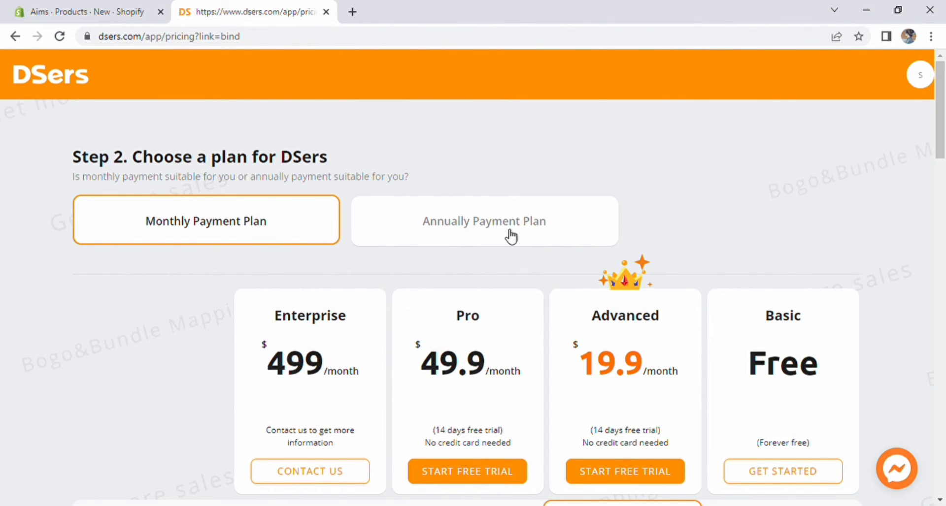
Step: View the DSers plan prices under the Annually Payment Plan
click(483, 221)
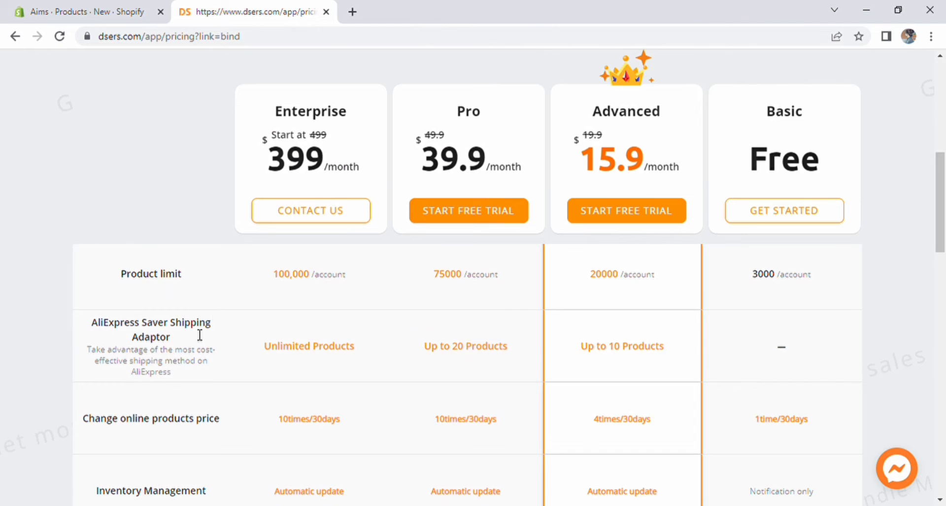
scroll(down, 3)
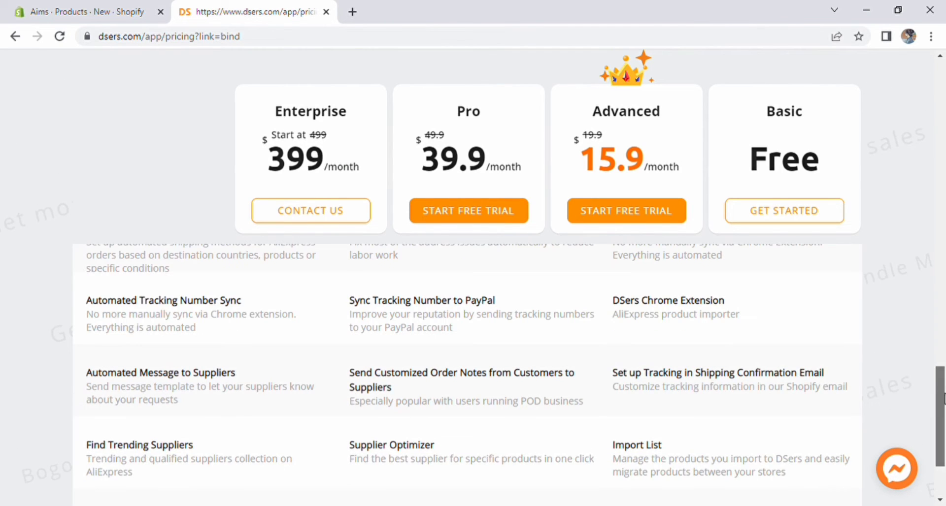
scroll(up, 3)
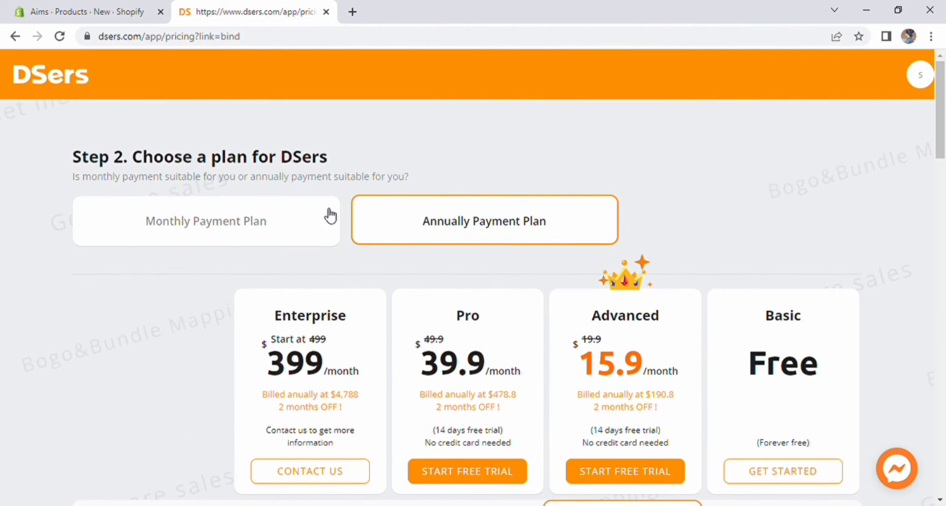
Step: Return to the Shopify admin home and go into the store Settings
click(88, 12)
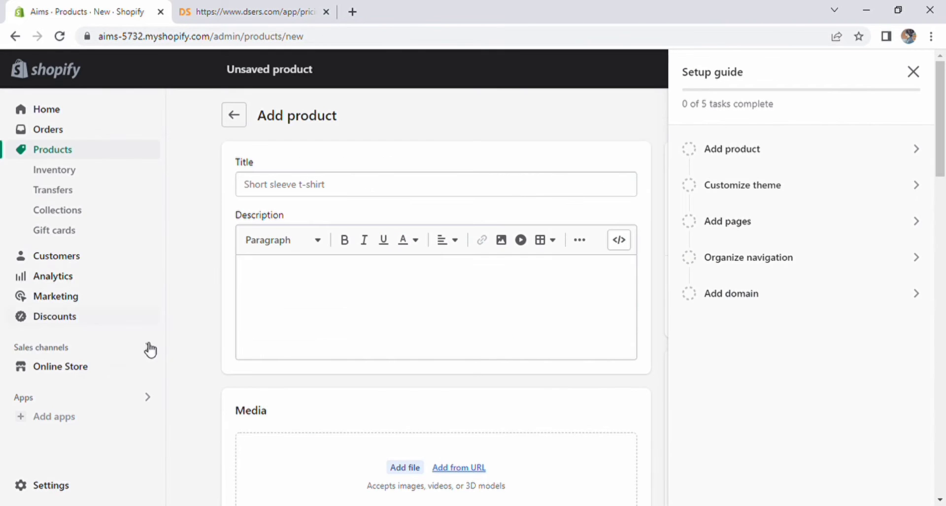
click(47, 109)
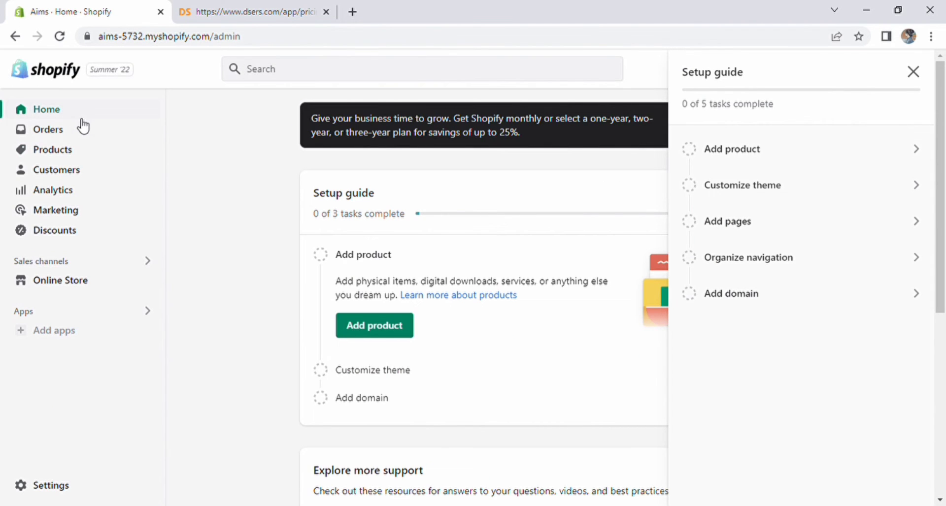
click(373, 325)
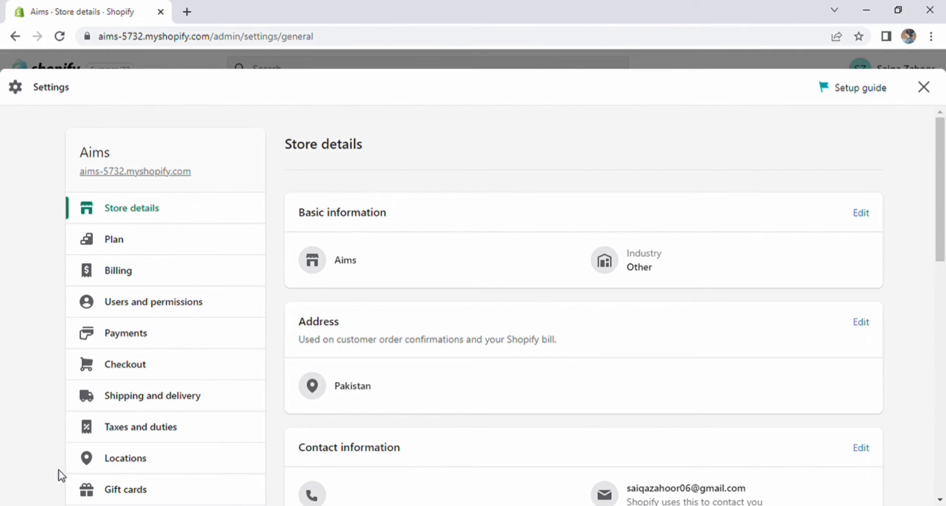
mouse_move(380, 167)
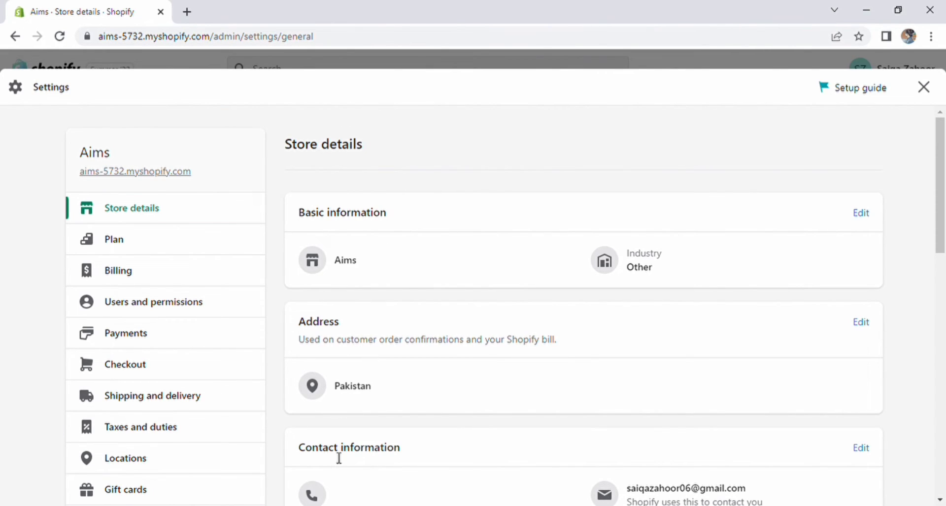
mouse_move(499, 365)
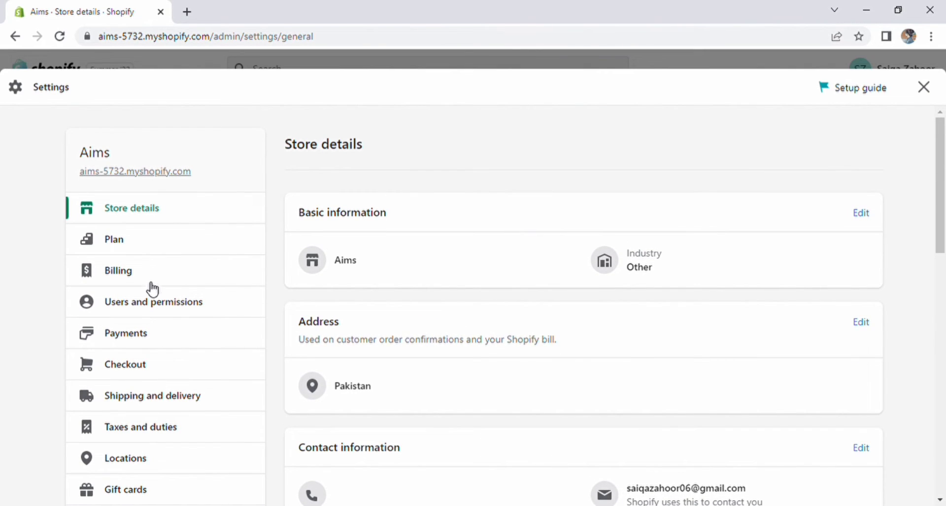
mouse_move(140, 332)
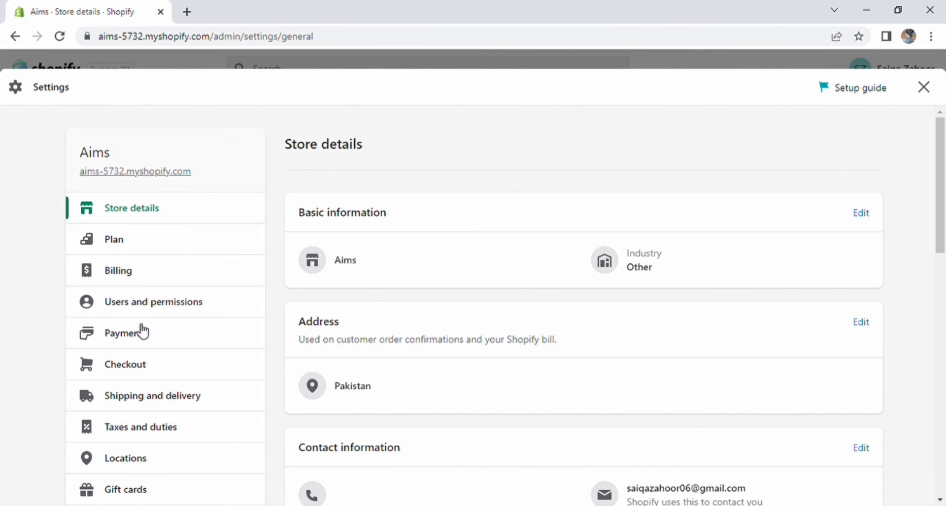
Step: Show the Payments settings with providers, methods and payment capture
click(126, 333)
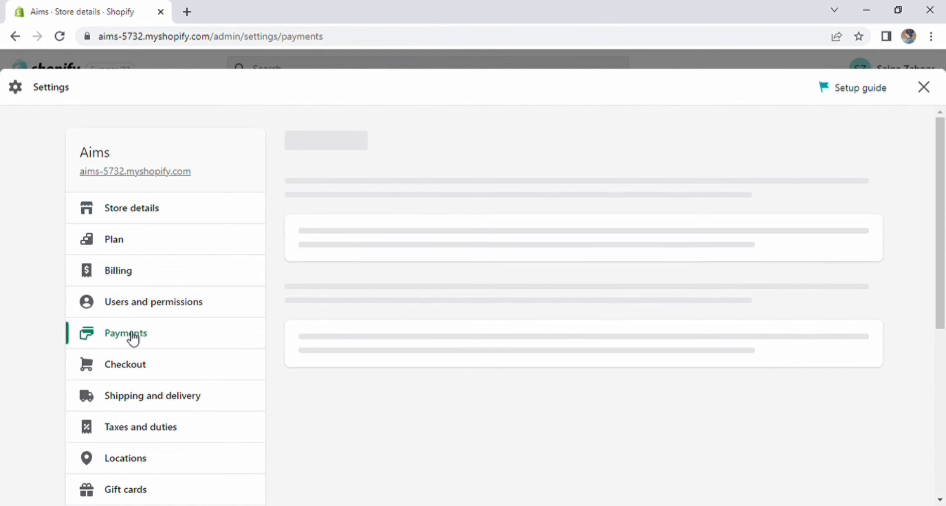
click(126, 333)
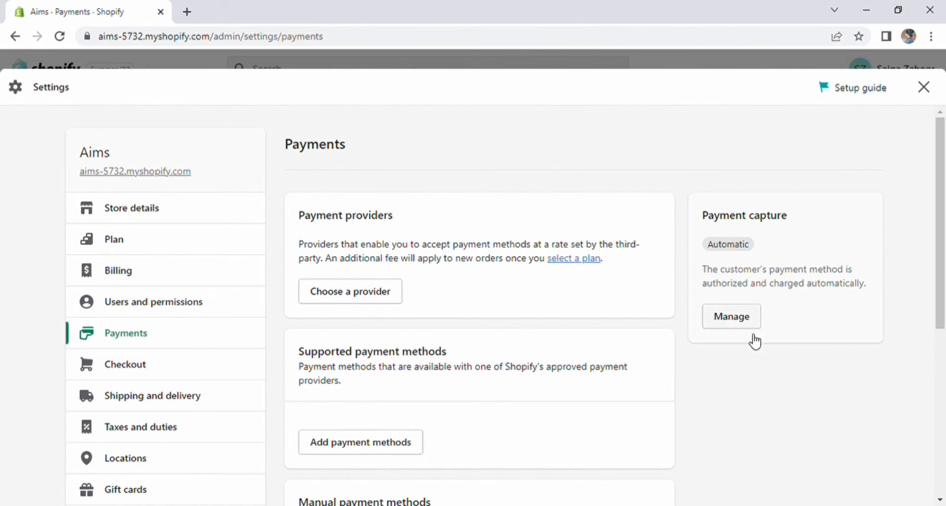
mouse_move(575, 270)
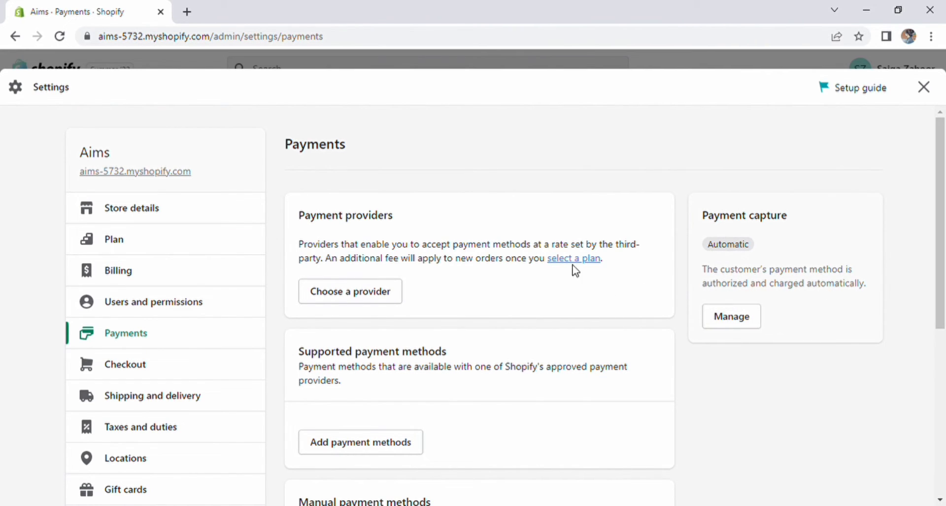
mouse_move(406, 280)
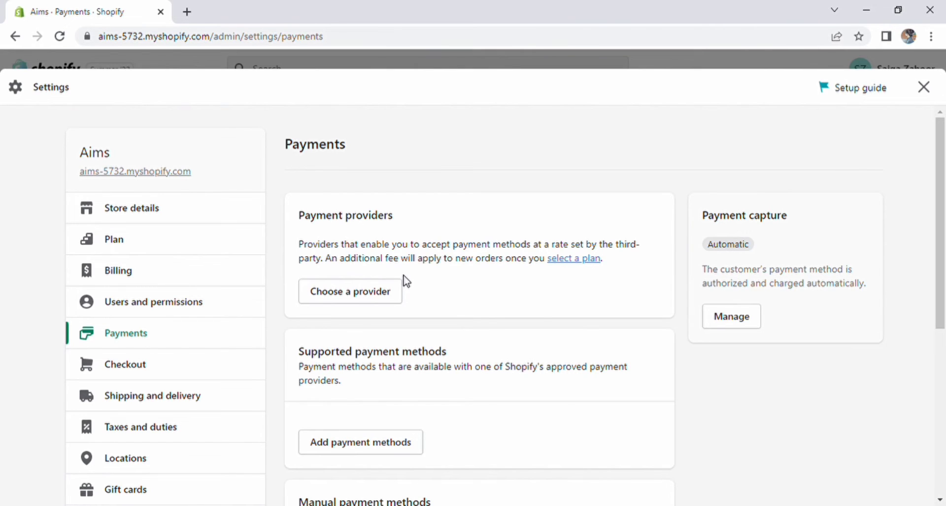
mouse_move(347, 234)
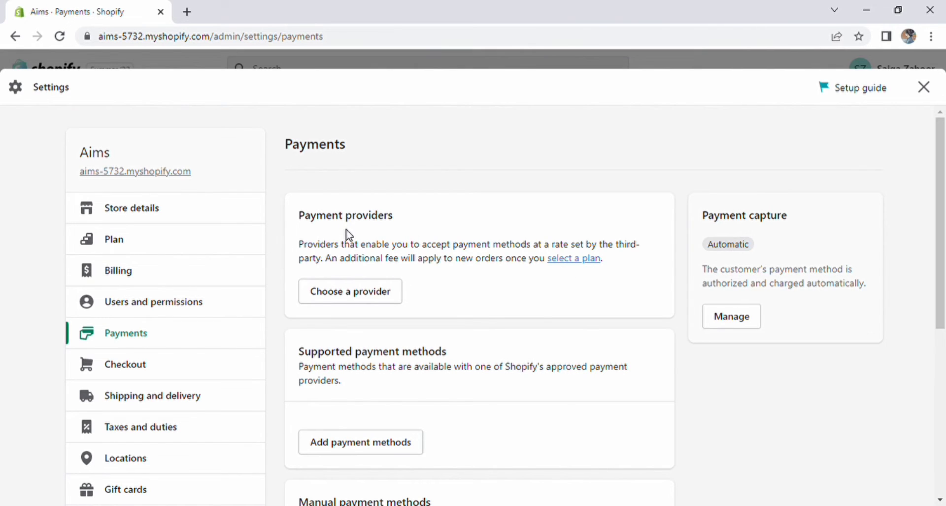
Step: Browse the list of third-party payment providers
click(350, 292)
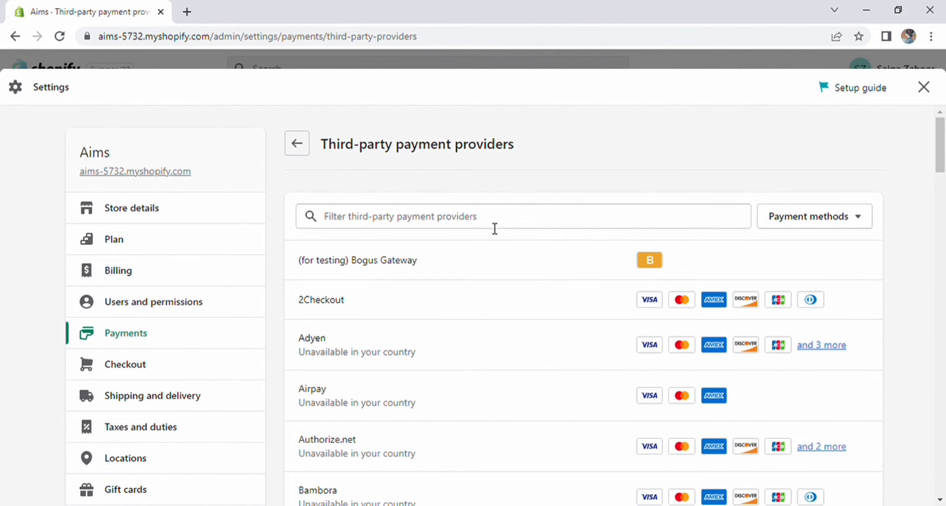
scroll(down, 3)
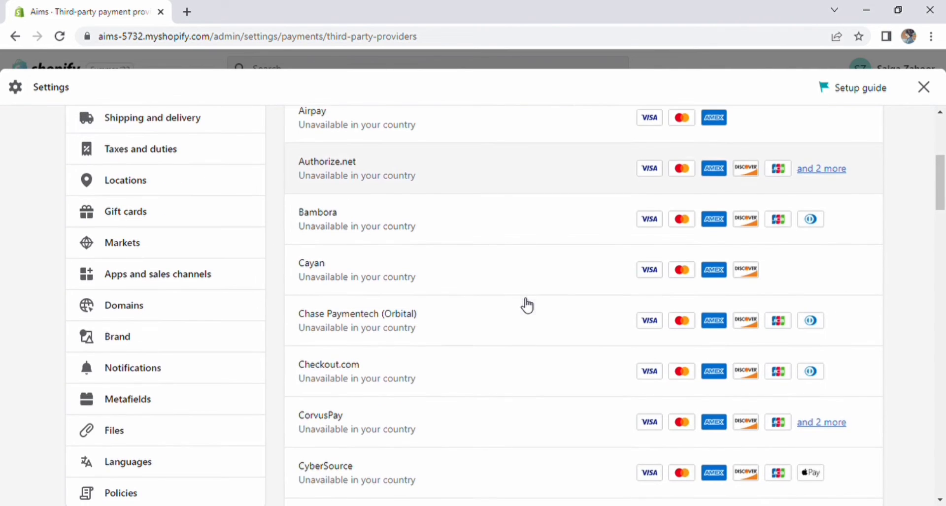
scroll(down, 3)
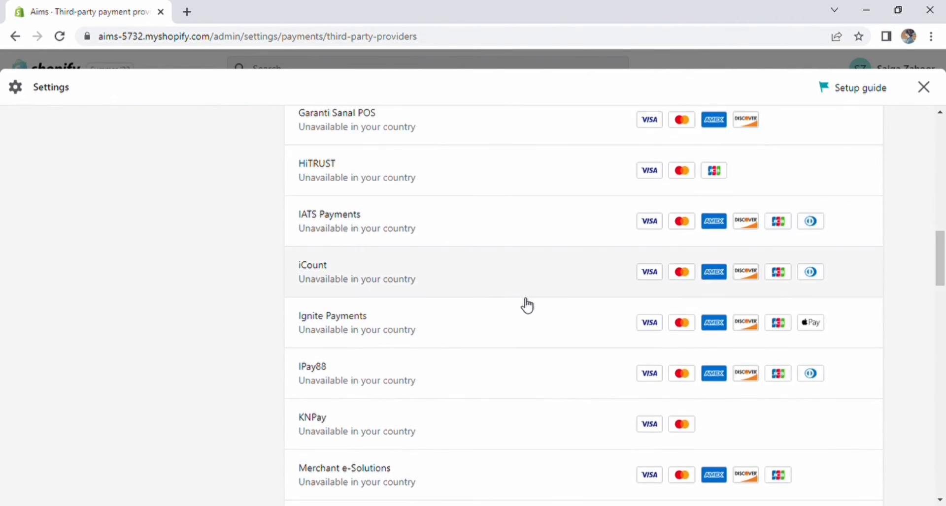
scroll(down, 3)
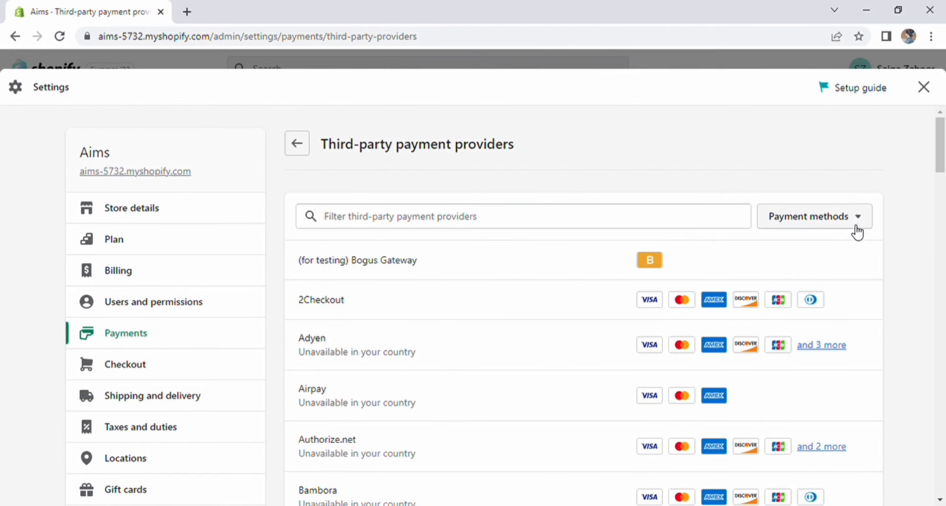
Step: Check the payment-method filter options, then return to the Payments settings
click(813, 217)
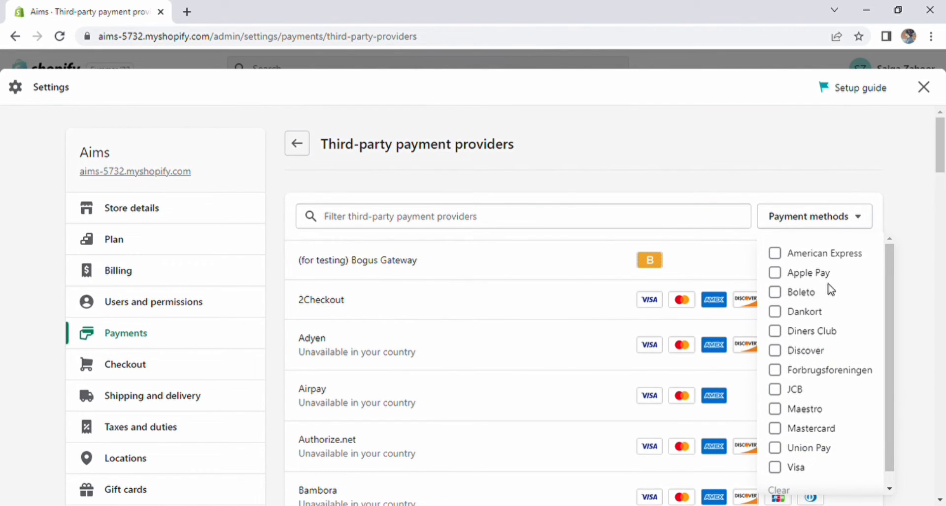
mouse_move(805, 424)
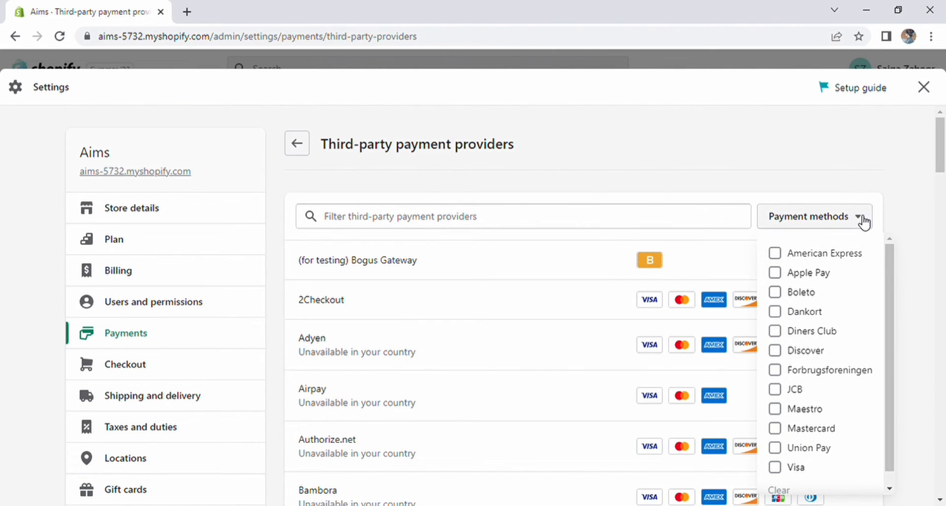
click(813, 217)
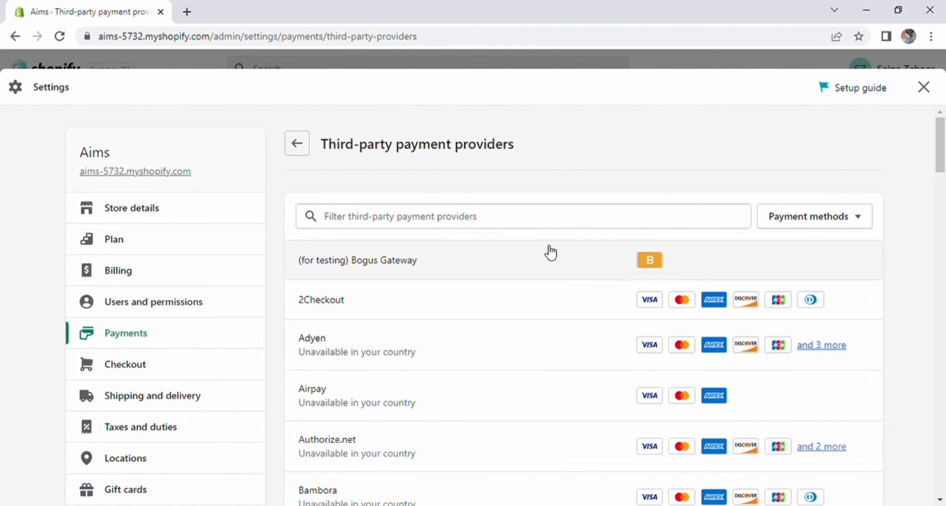
click(296, 144)
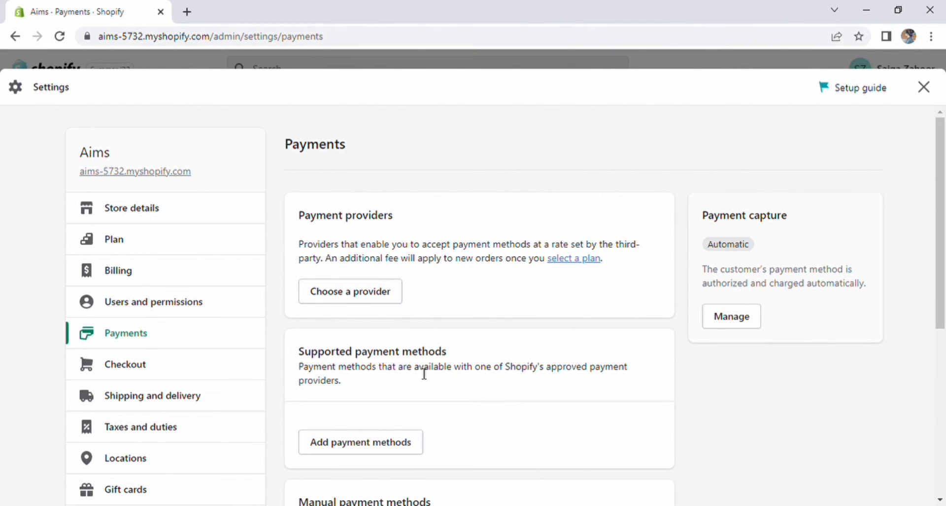
Step: Search the supported payment methods for 'paypal', trying both the provider and payment-method search modes
scroll(down, 3)
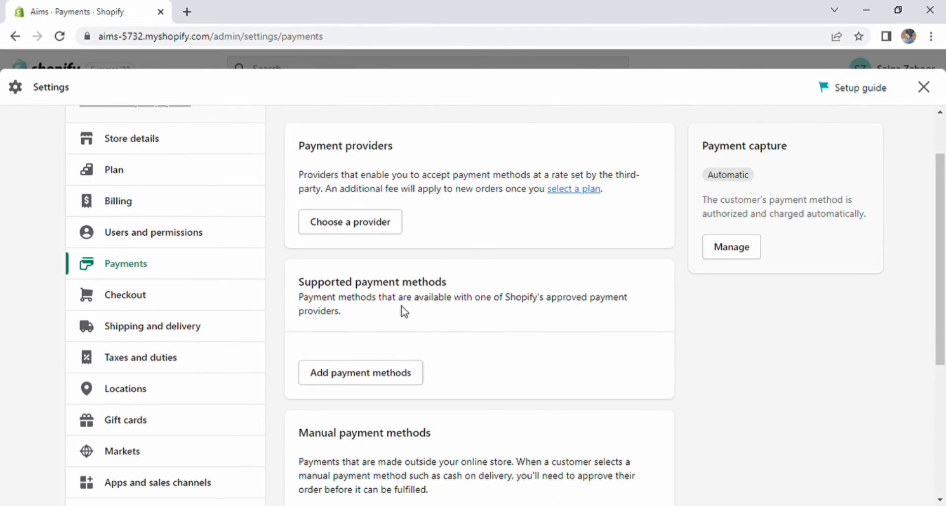
mouse_move(633, 303)
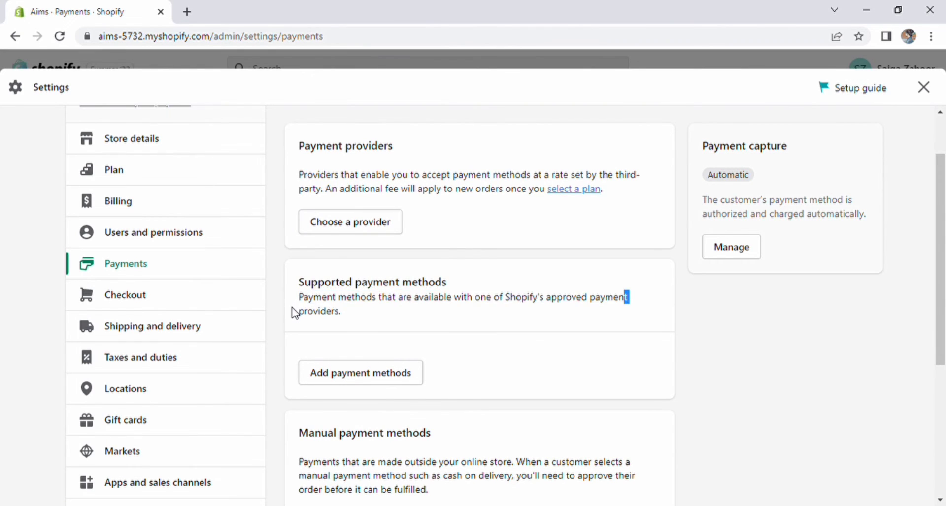
click(360, 373)
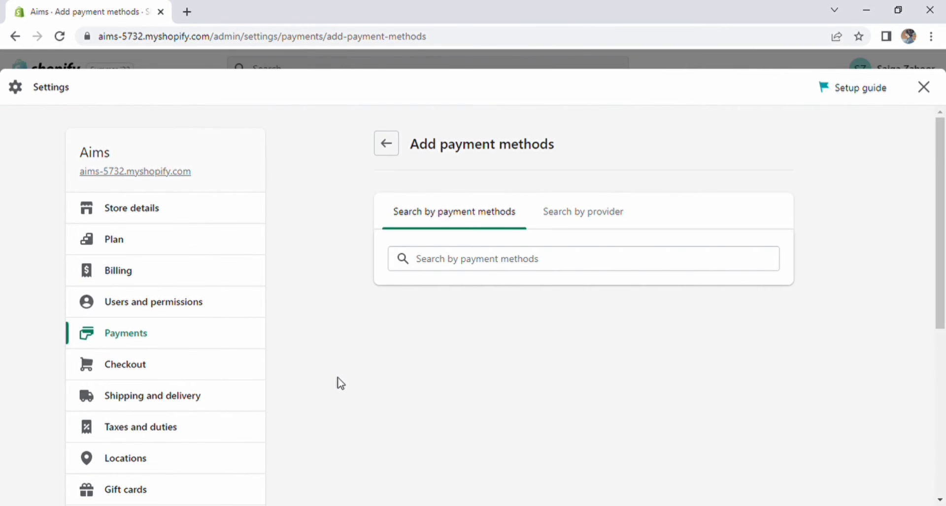
click(582, 212)
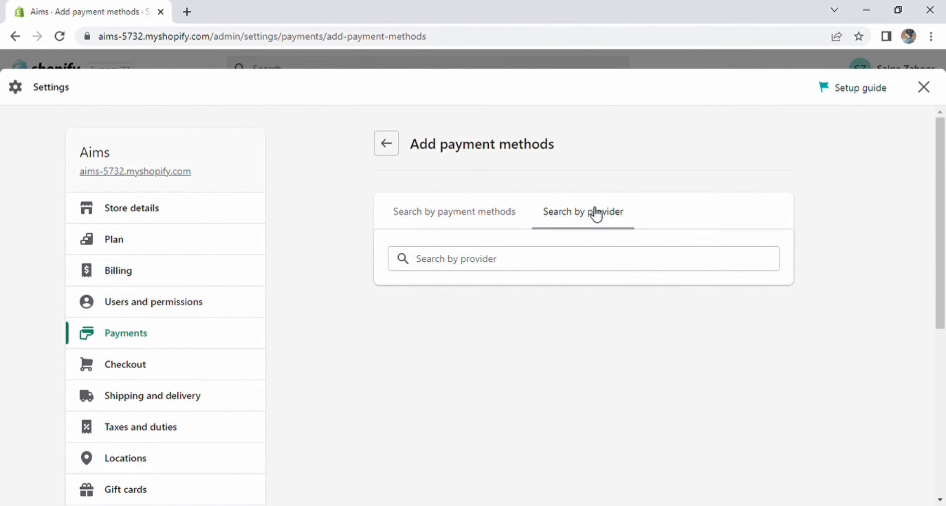
click(453, 212)
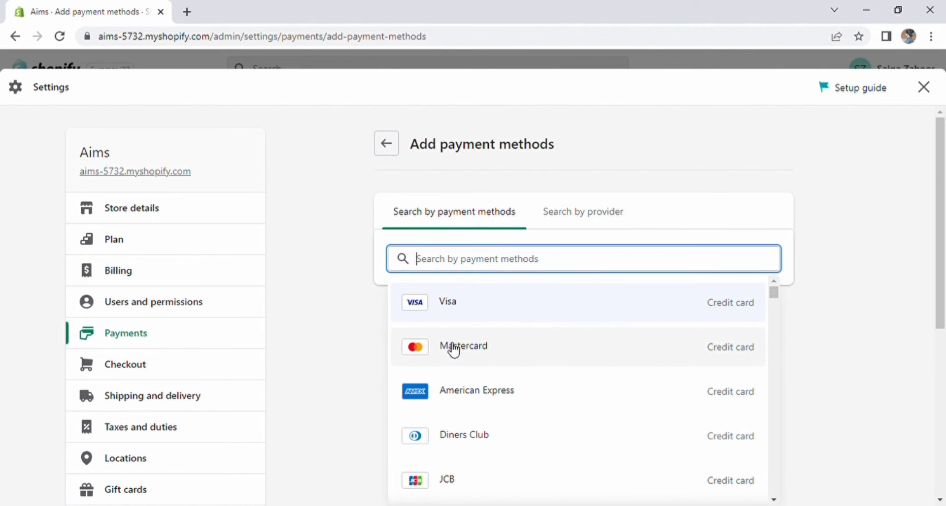
mouse_move(448, 386)
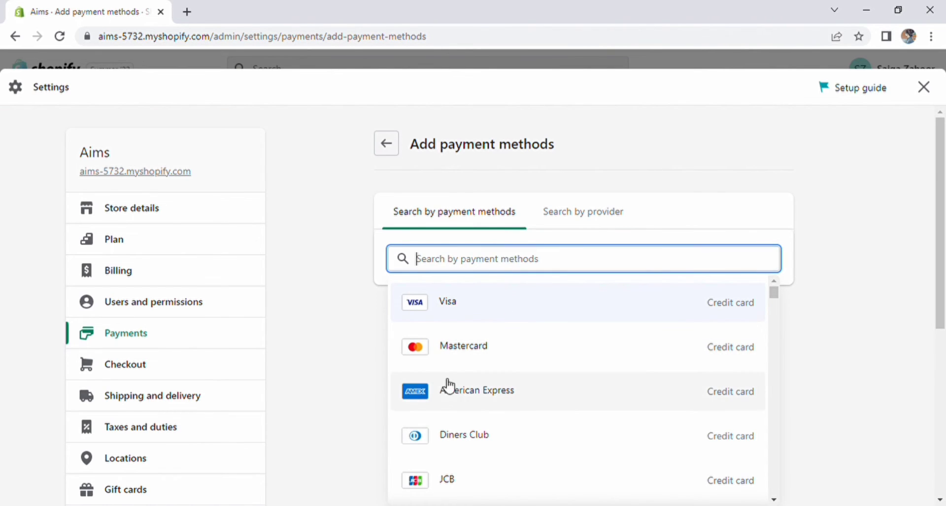
text(paypal)
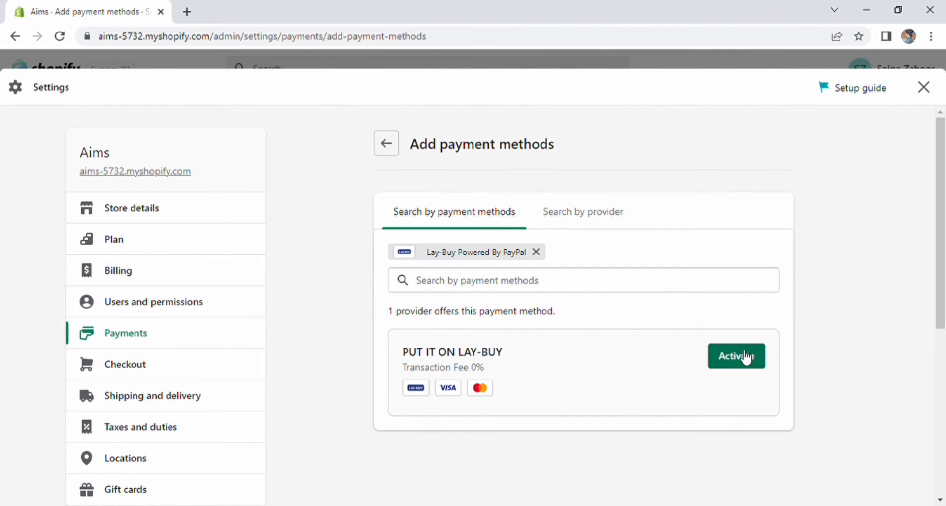
Step: Preview the PUT IT ON LAY-BUY activation form, then return to the Add payment methods page
click(737, 357)
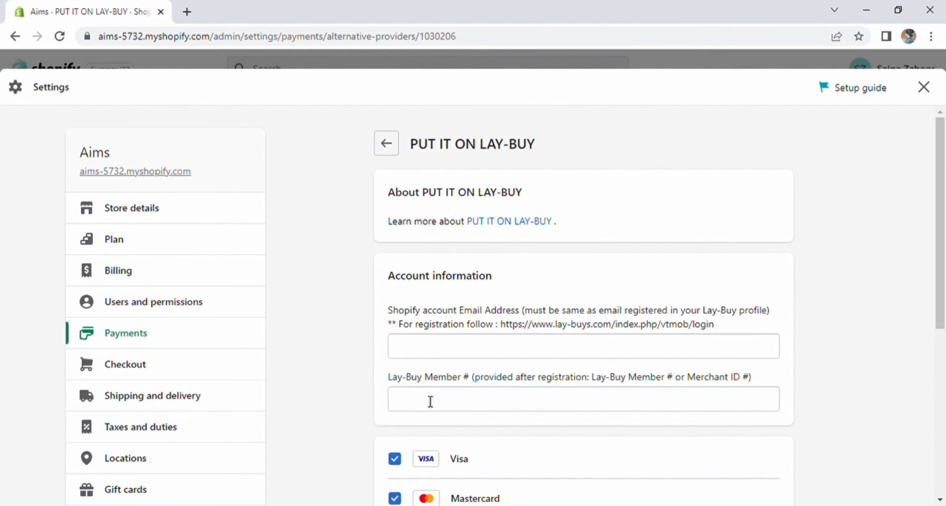
click(386, 144)
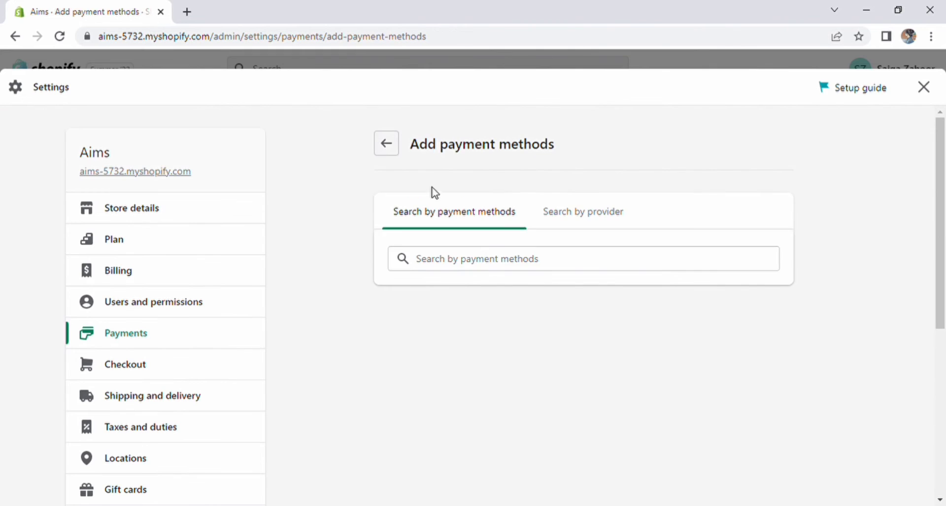
Step: Preview the Create custom payment method form from Manual payment methods and cancel it unfilled
click(386, 144)
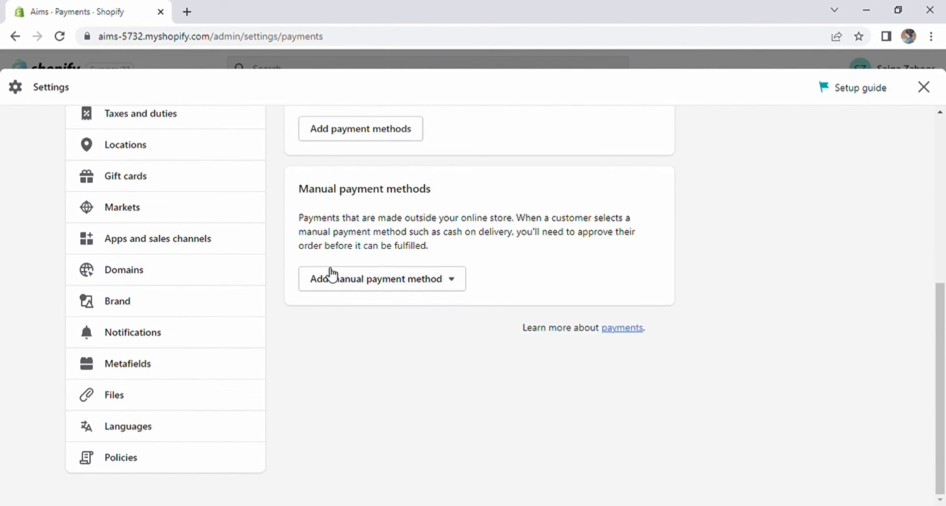
click(380, 279)
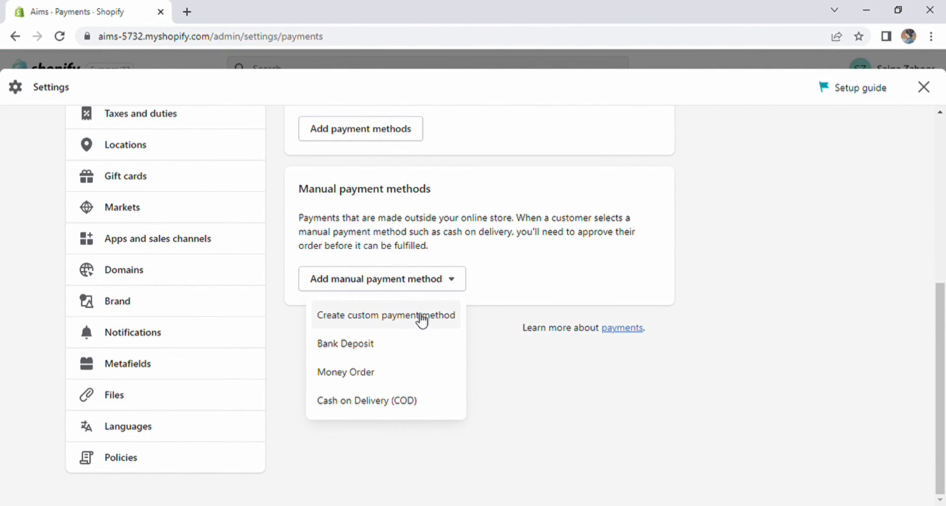
click(386, 315)
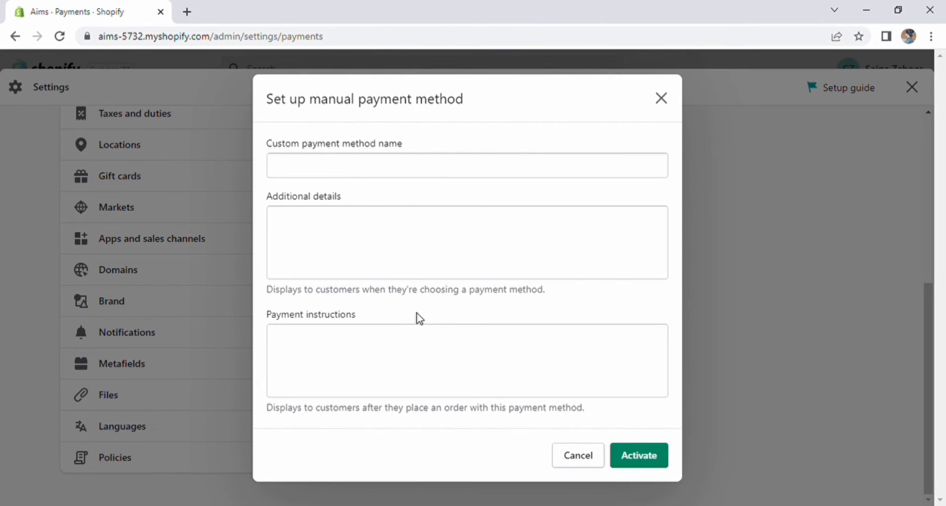
click(466, 241)
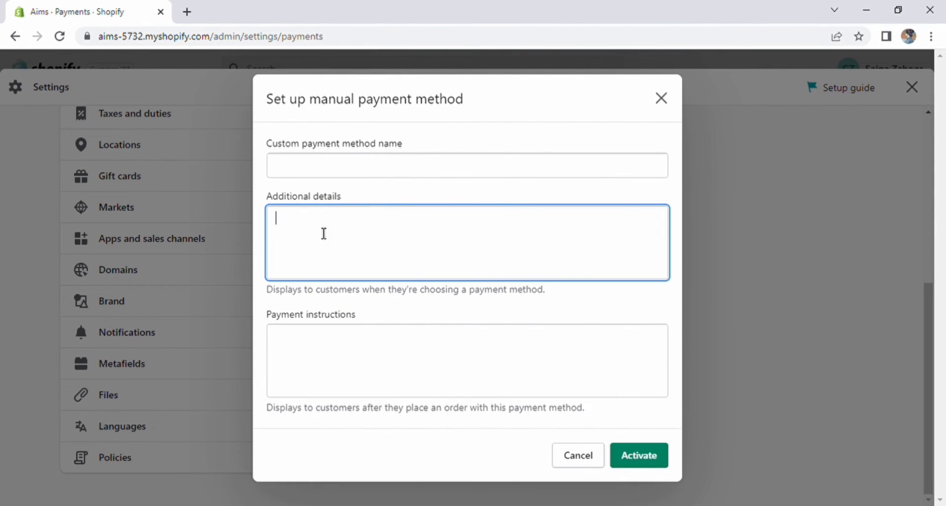
click(576, 455)
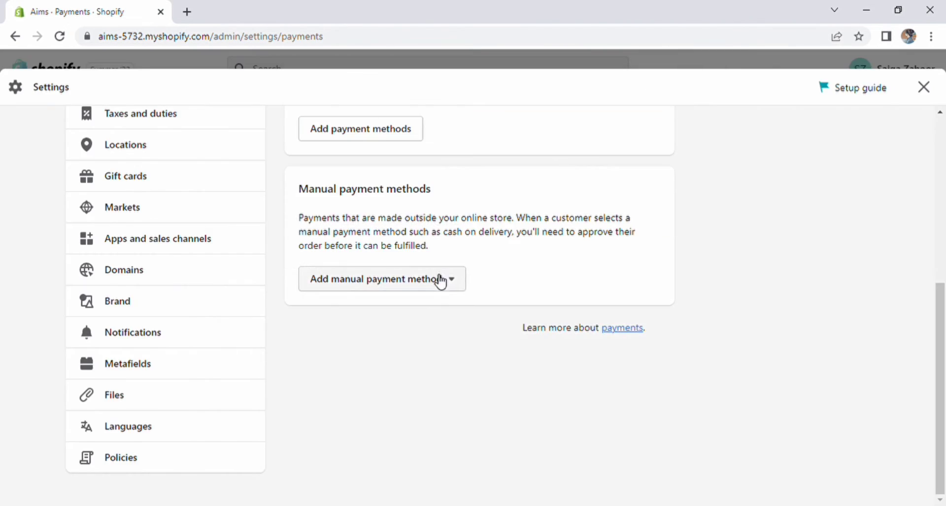
click(382, 279)
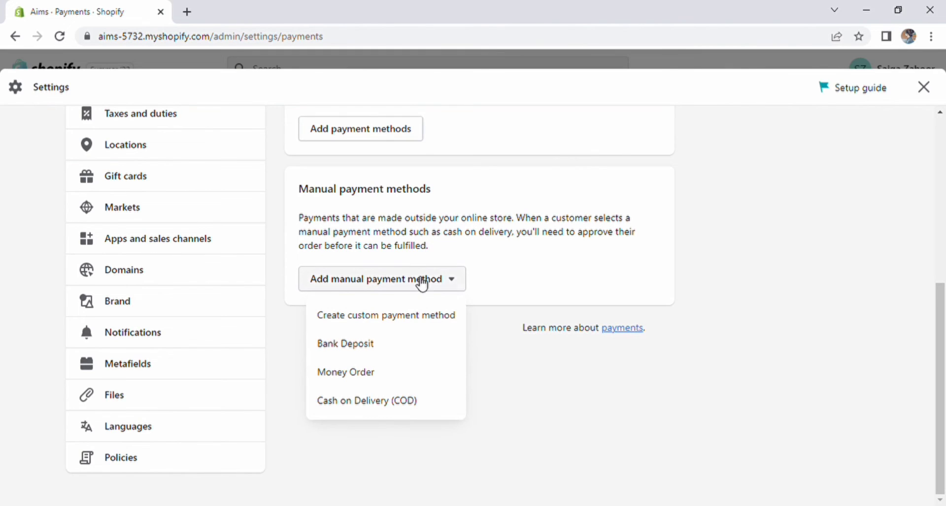
mouse_move(414, 319)
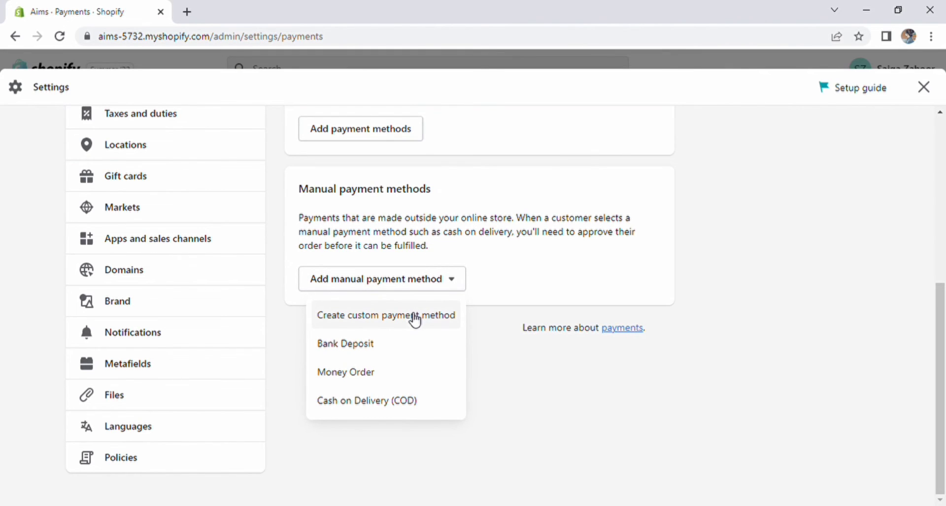
mouse_move(410, 318)
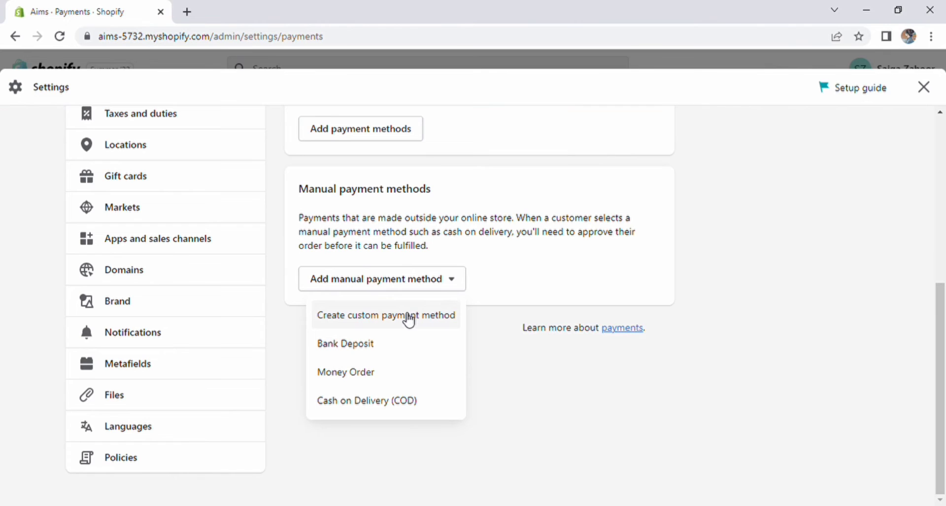
mouse_move(390, 350)
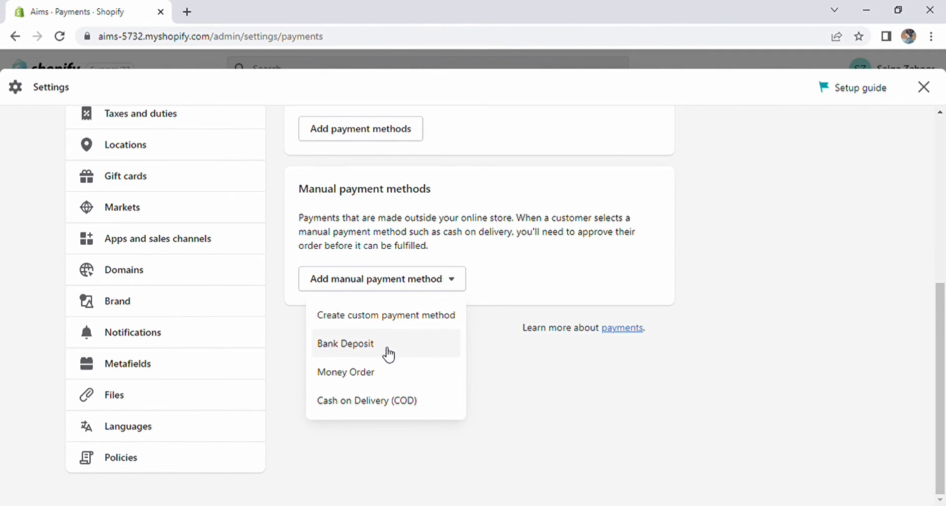
mouse_move(384, 376)
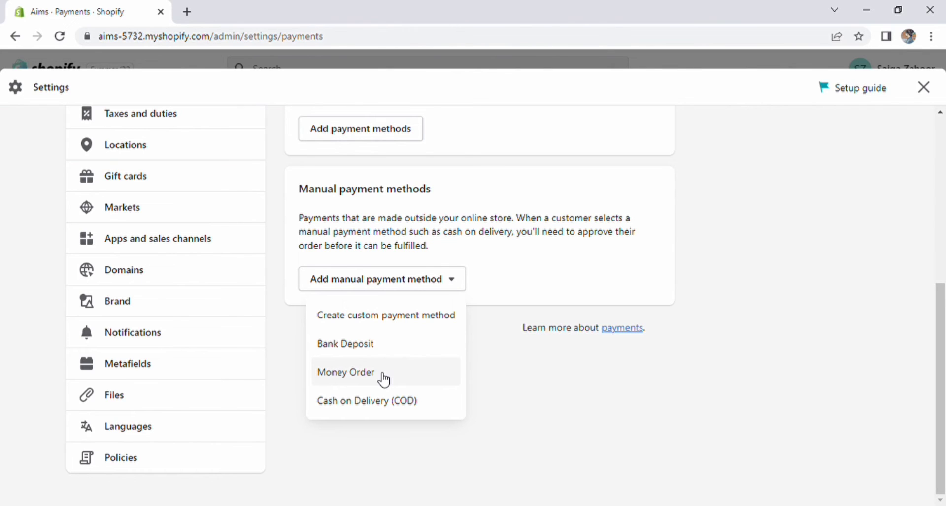
mouse_move(395, 401)
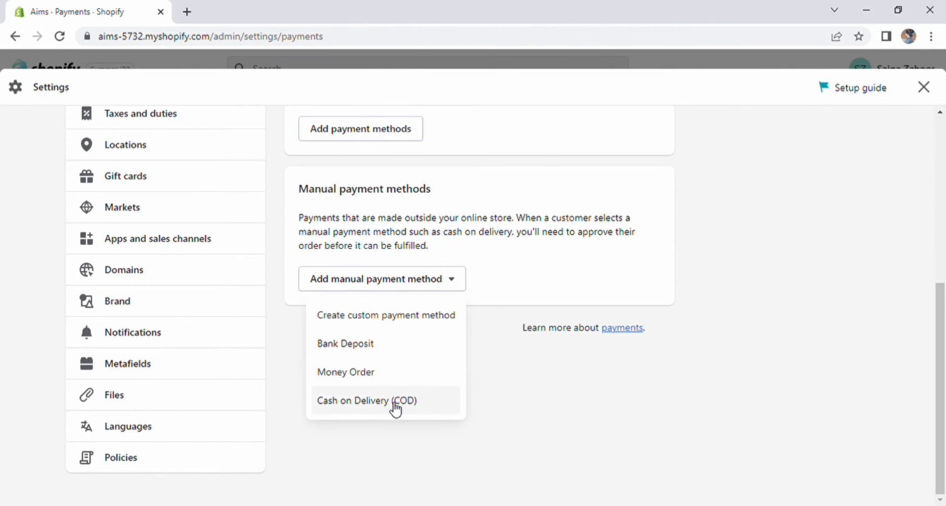
mouse_move(393, 401)
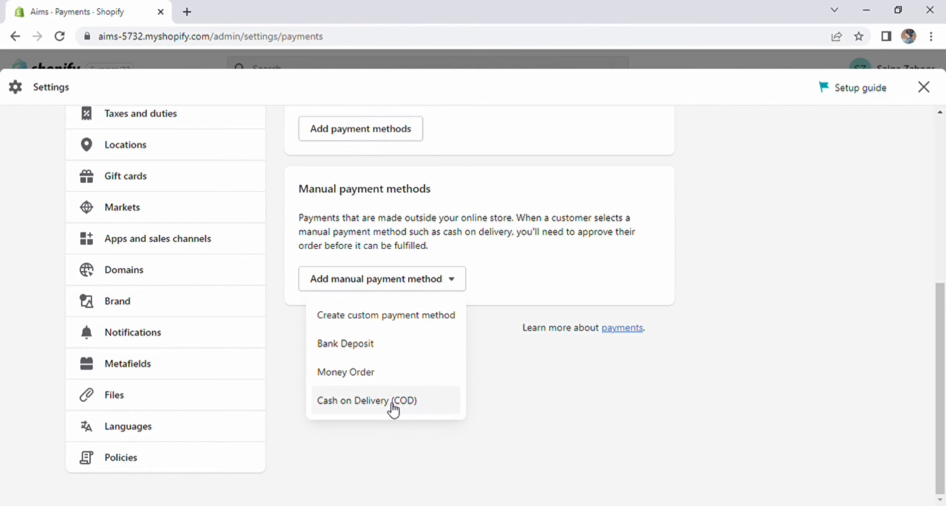
mouse_move(391, 401)
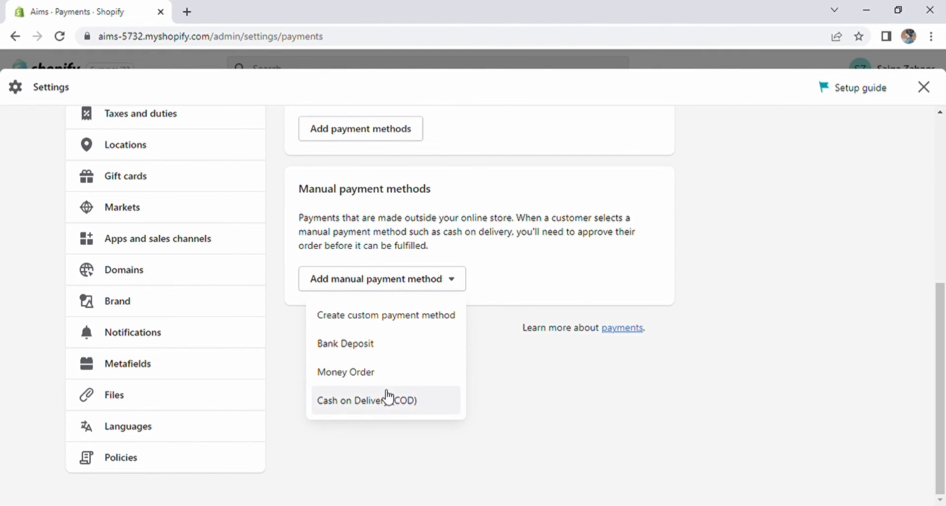
click(367, 400)
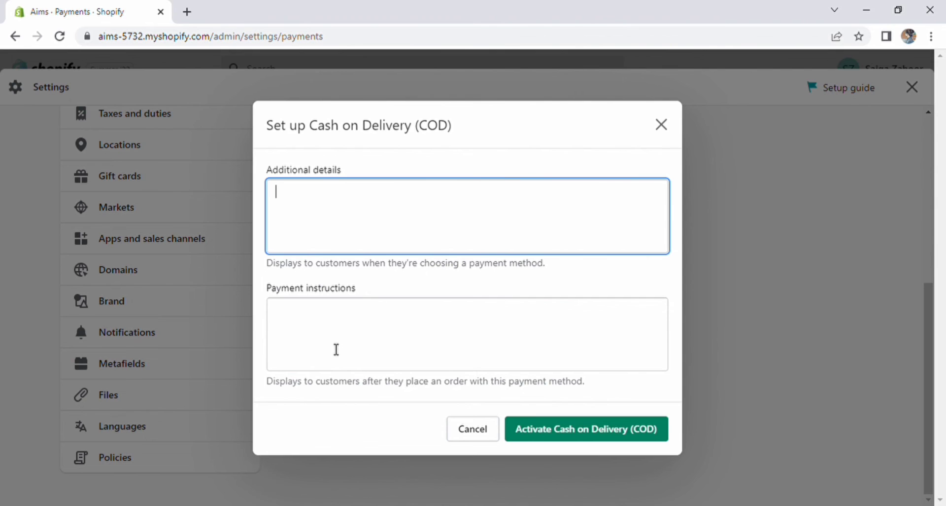
mouse_move(704, 89)
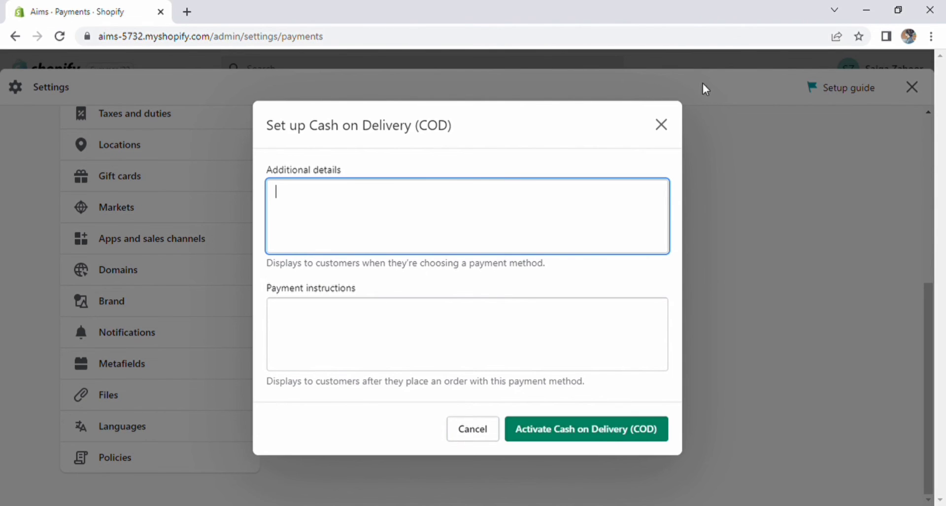
click(472, 428)
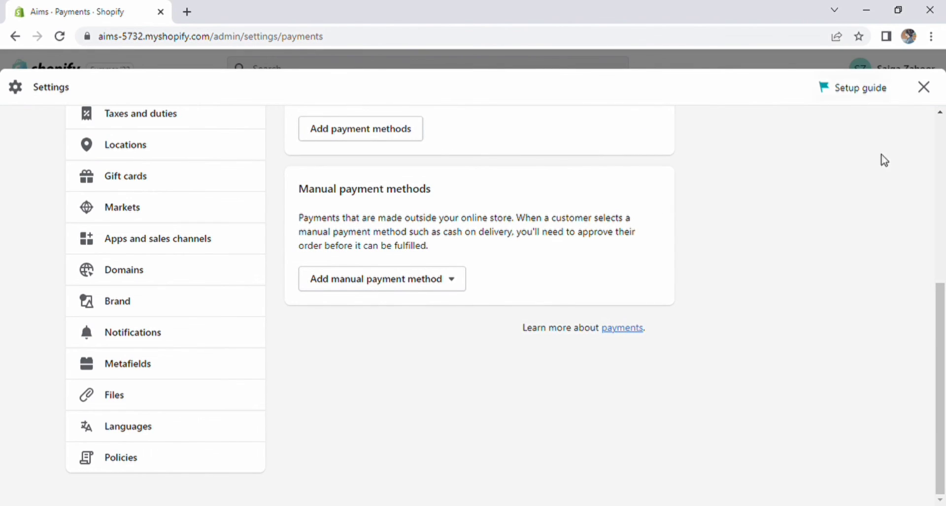